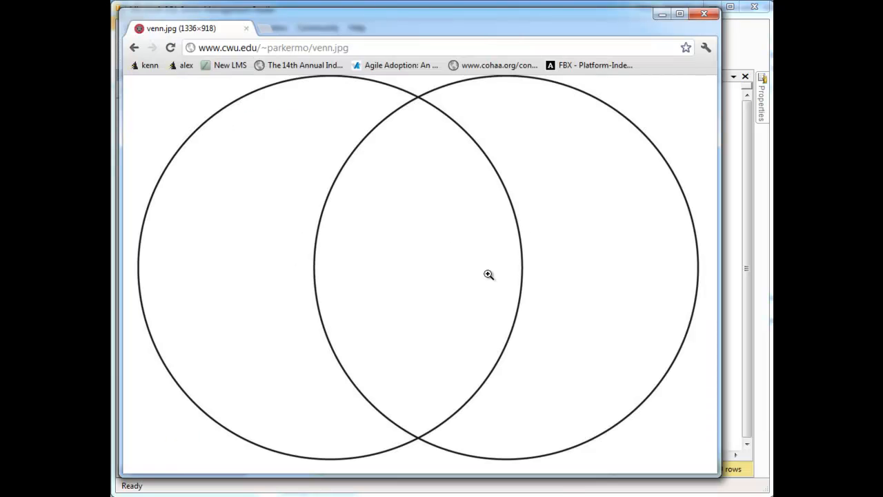
{"action": "mouse_move", "coordinate": [418, 197]}
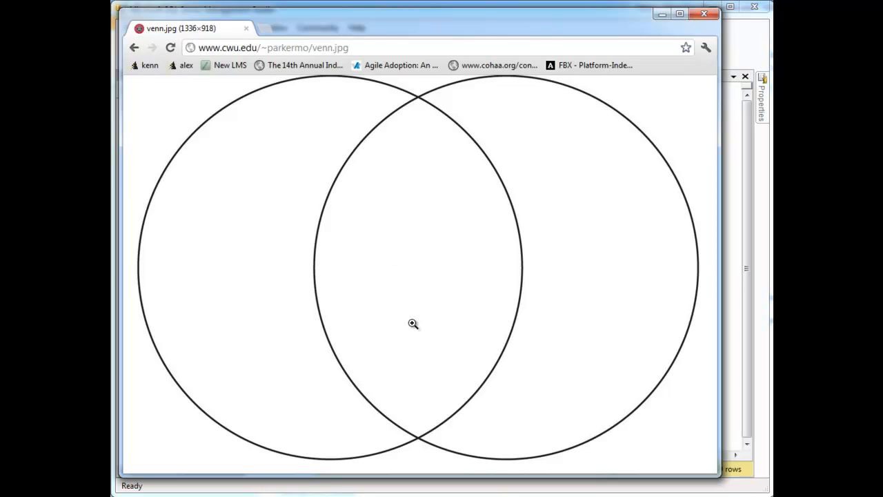
{"action": "mouse_move", "coordinate": [398, 258]}
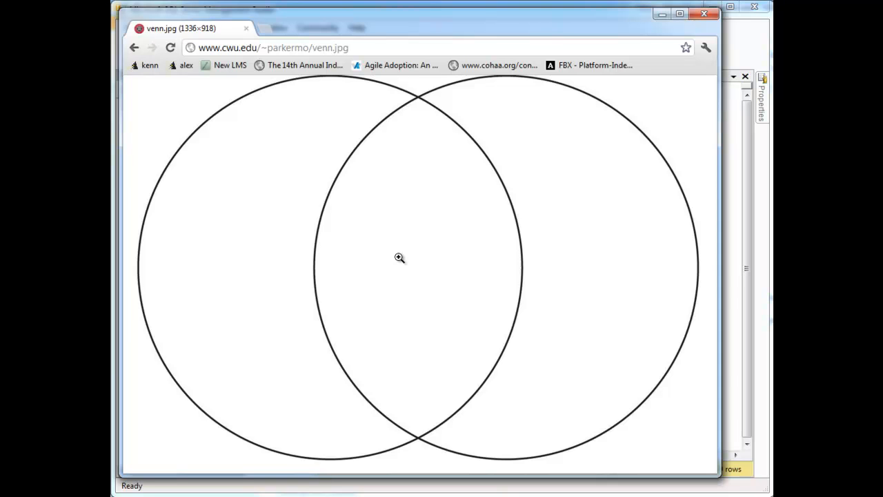
{"action": "mouse_move", "coordinate": [401, 242]}
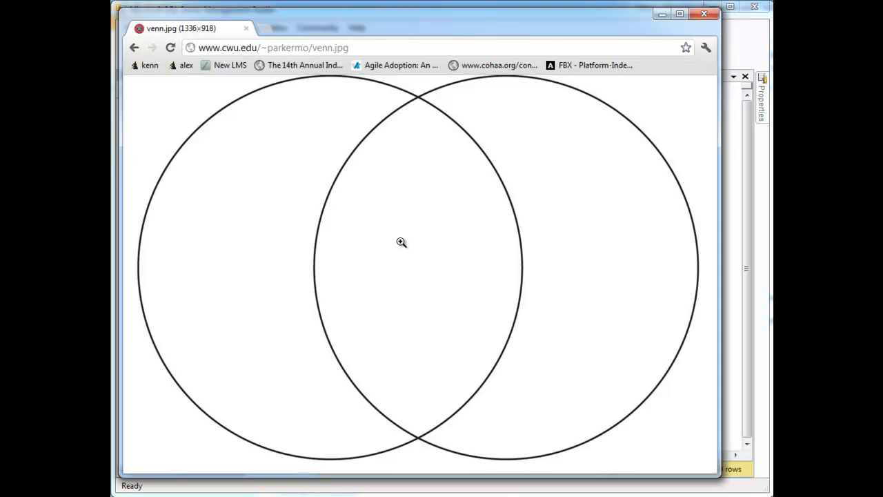
{"action": "mouse_move", "coordinate": [260, 182]}
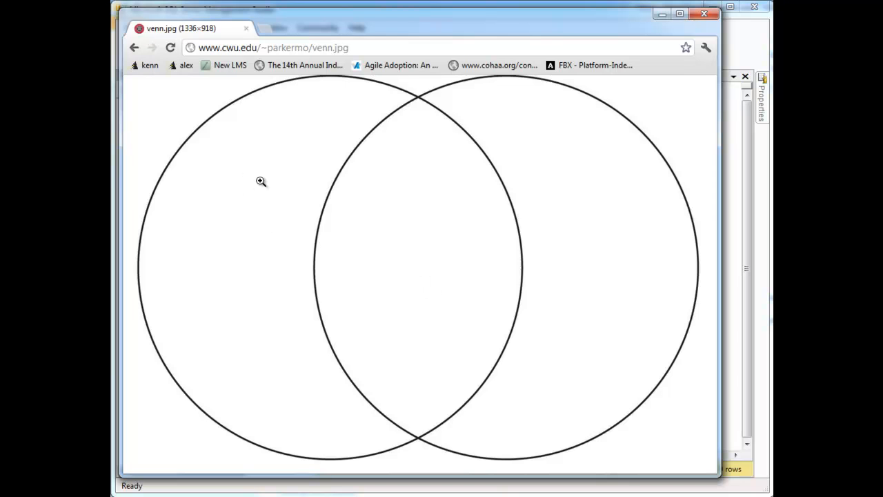
{"action": "mouse_move", "coordinate": [254, 261]}
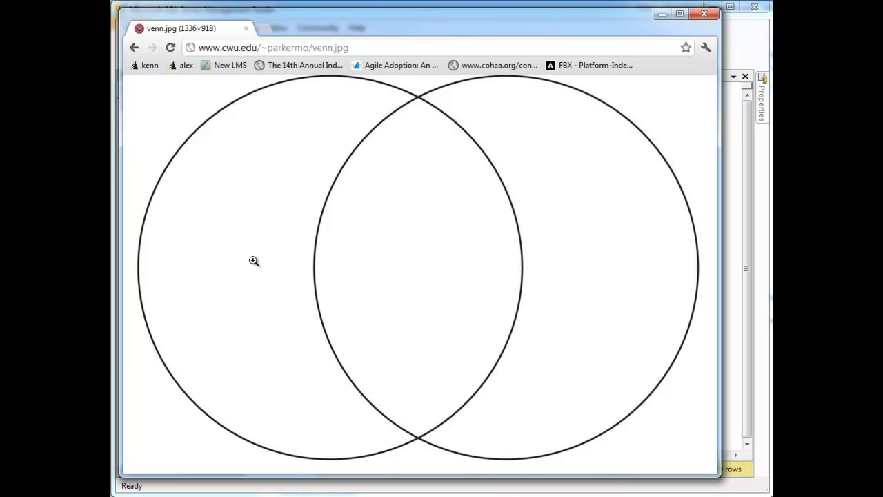
{"action": "mouse_move", "coordinate": [613, 361]}
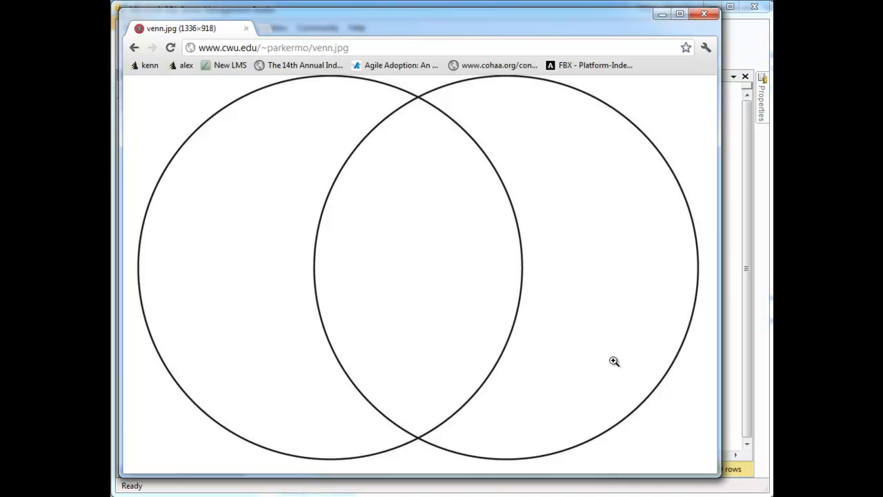
{"action": "mouse_move", "coordinate": [528, 149]}
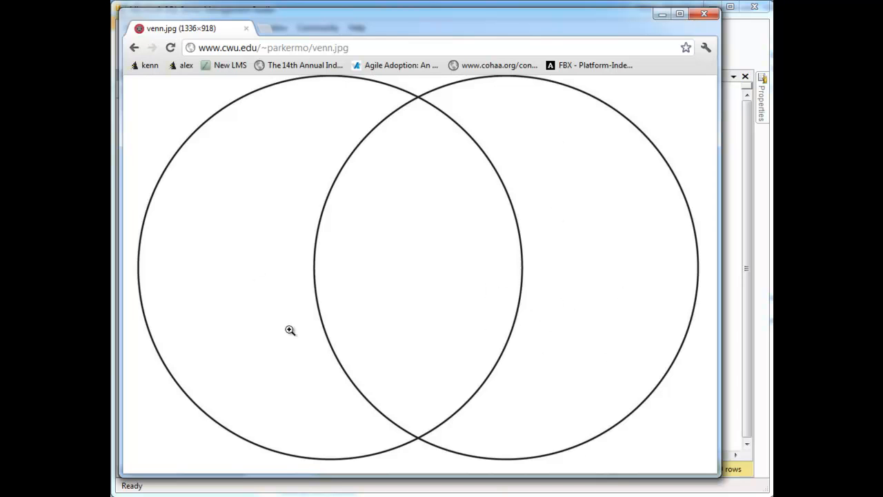
{"action": "mouse_move", "coordinate": [214, 268]}
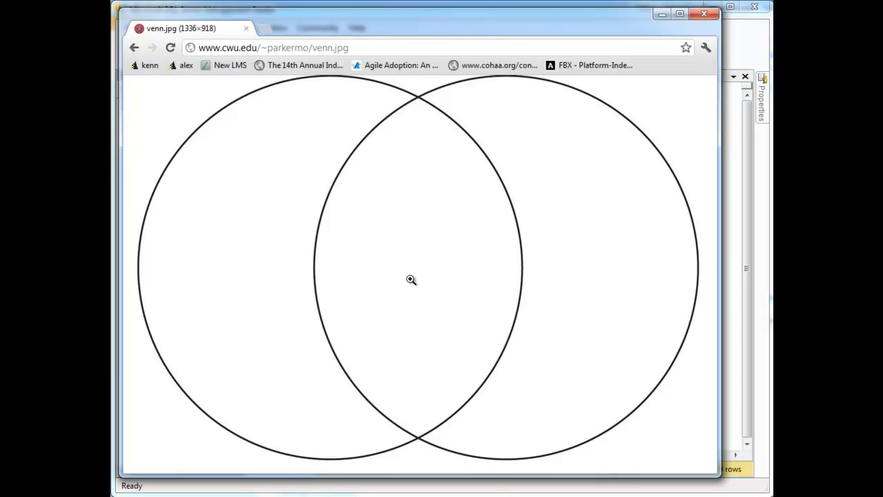
{"action": "mouse_move", "coordinate": [402, 280]}
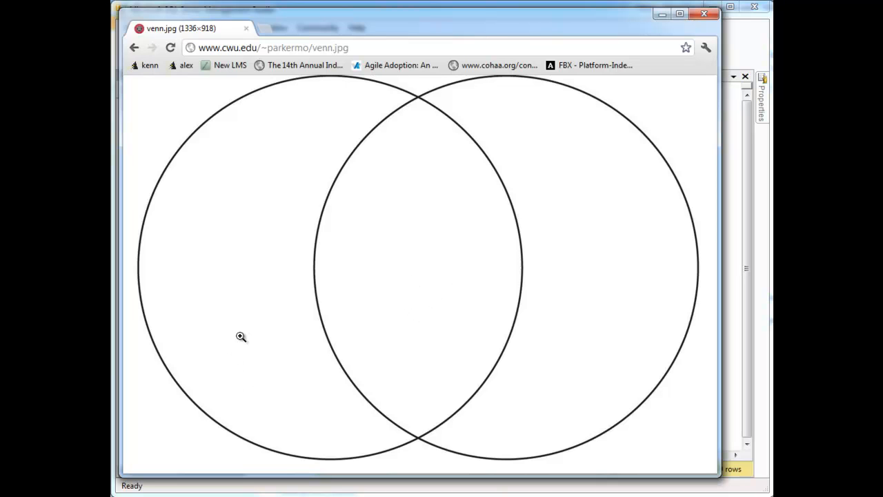
{"action": "mouse_move", "coordinate": [469, 228]}
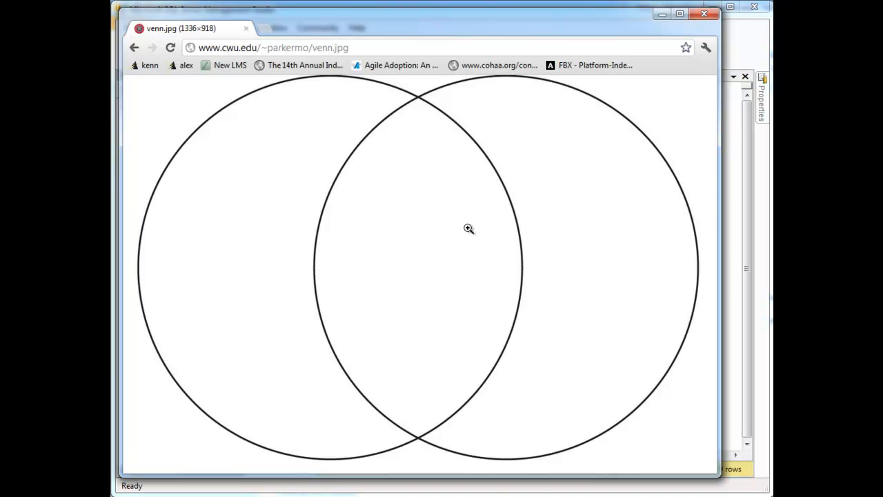
{"action": "mouse_move", "coordinate": [398, 318]}
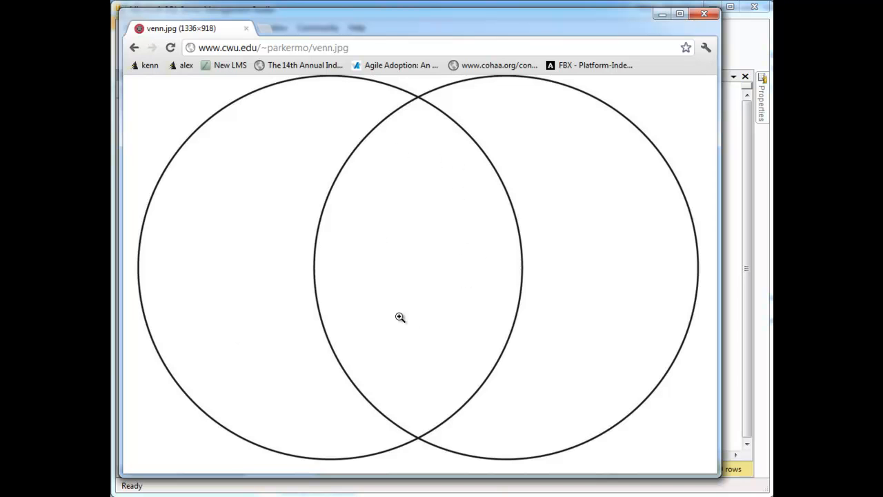
{"action": "mouse_move", "coordinate": [425, 164]}
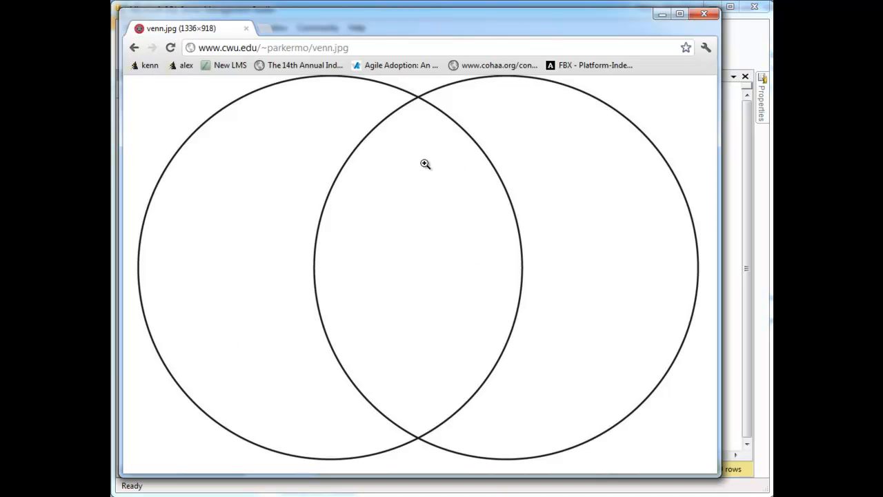
{"action": "mouse_move", "coordinate": [422, 253]}
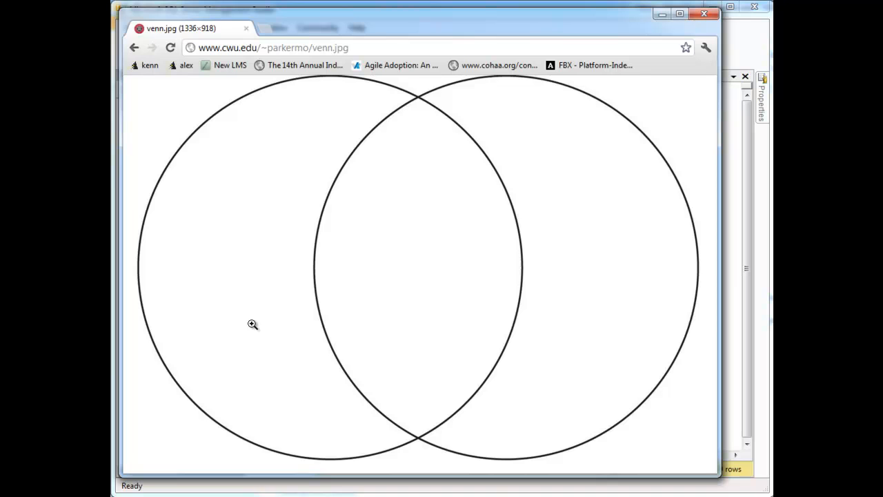
{"action": "mouse_move", "coordinate": [547, 255]}
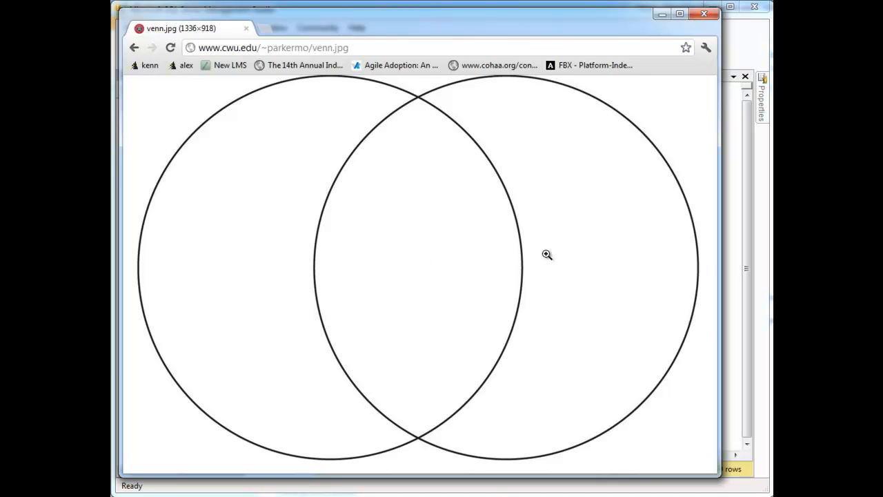
{"action": "mouse_move", "coordinate": [461, 281]}
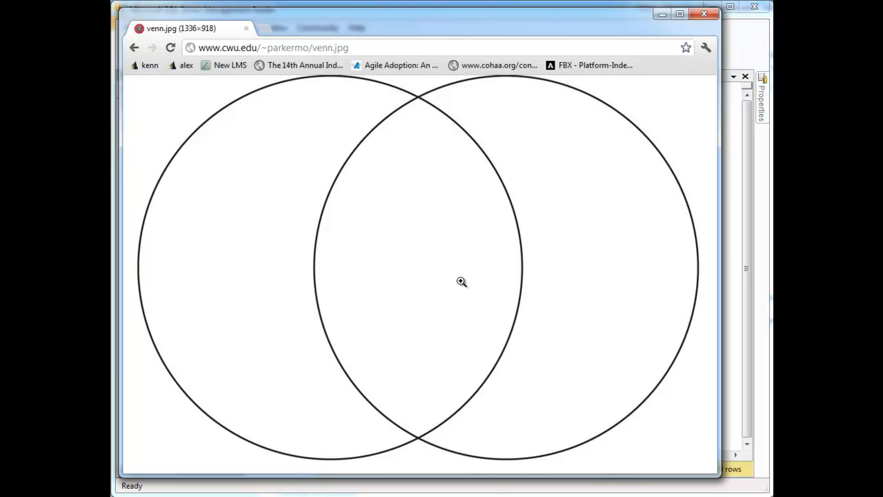
{"action": "mouse_move", "coordinate": [286, 227]}
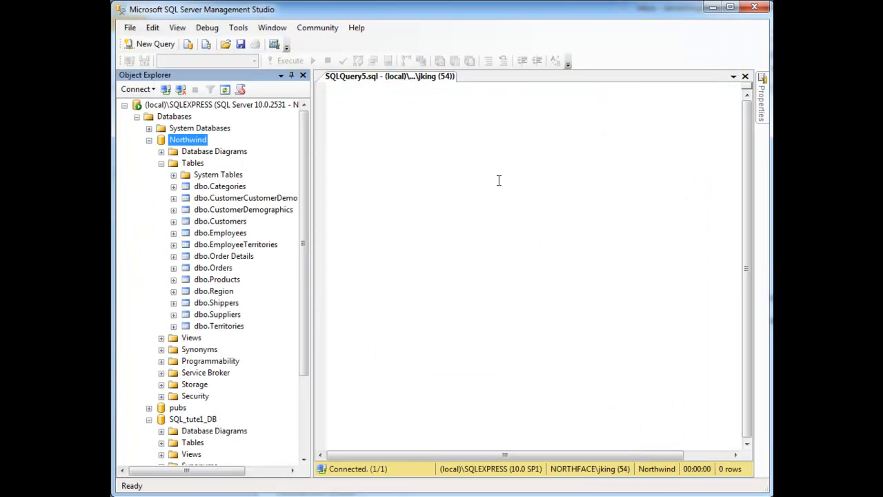
Run SELECT * FROM Customers c JOIN Orders o ON c.CustomerID = o.CustomerID, returning 830 rows
{"action": "type", "text": "select *"}
{"action": "left_click", "coordinate": [536, 109]}
{"action": "type", "text": "from Customers"}
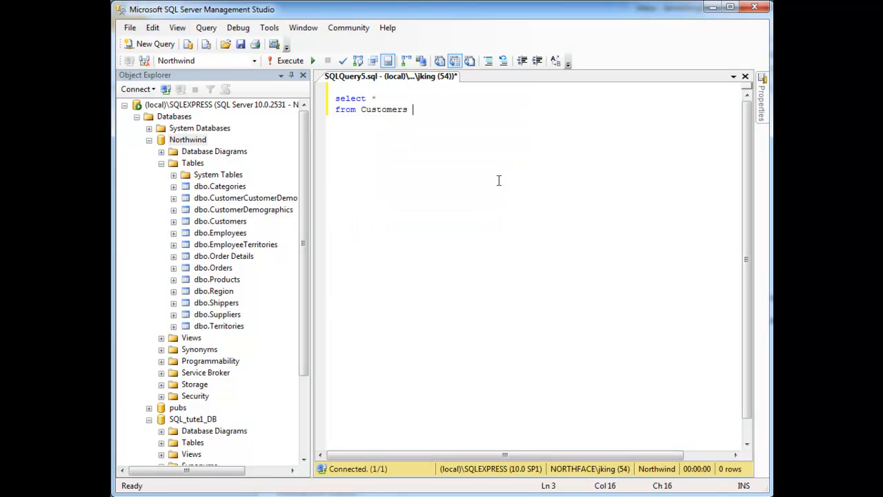
{"action": "type", "text": "c join Orders o"}
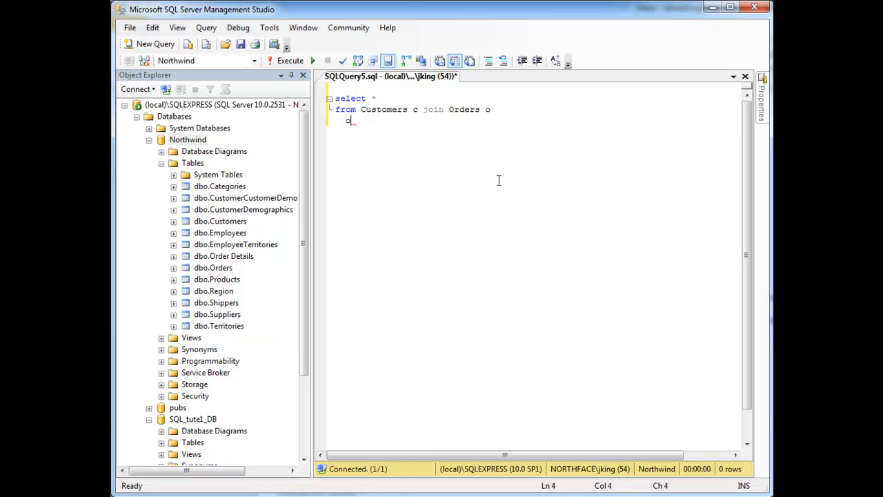
{"action": "type", "text": "n c.CustomerID ="}
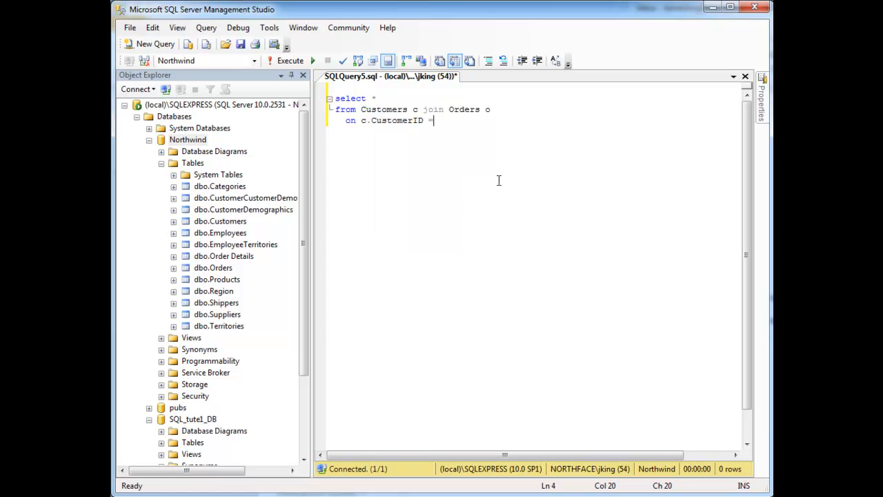
{"action": "type", "text": "o.CustomerID"}
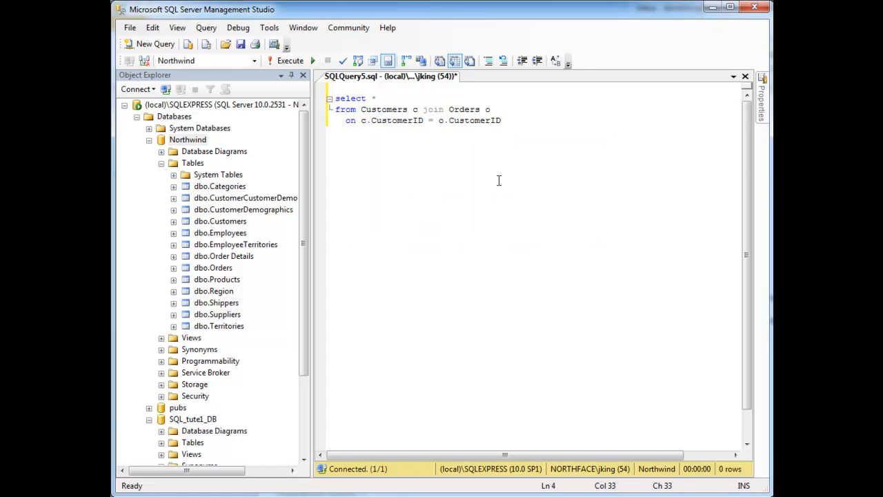
{"action": "left_click", "coordinate": [288, 60]}
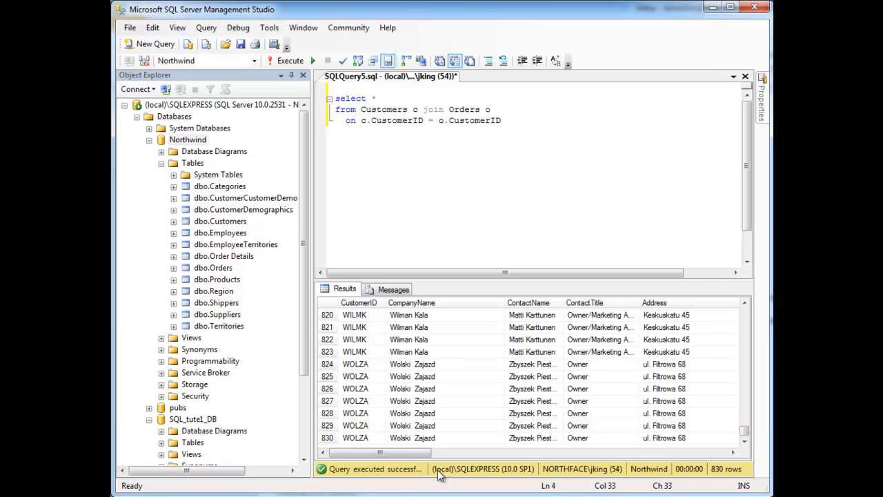
{"action": "mouse_move", "coordinate": [464, 336]}
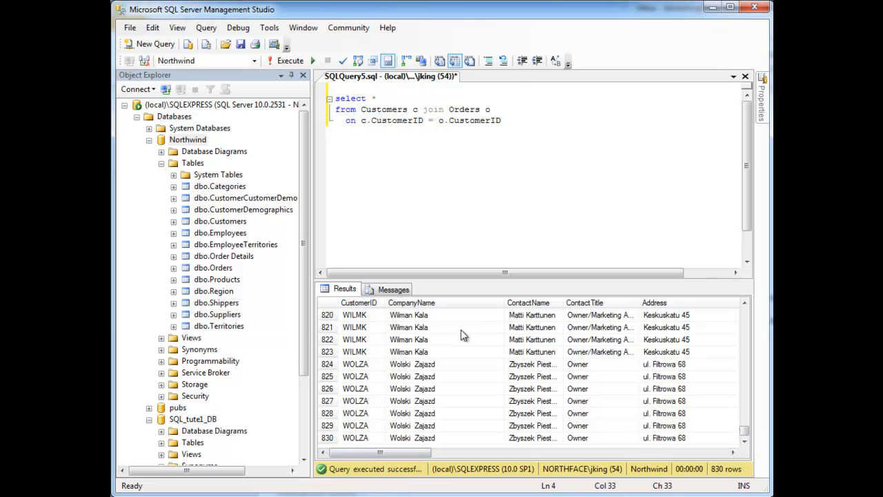
Change JOIN to LEFT OUTER JOIN, rerun, and scroll the results down to 832 rows
{"action": "left_click", "coordinate": [423, 109]}
{"action": "type", "text": "r outer "}
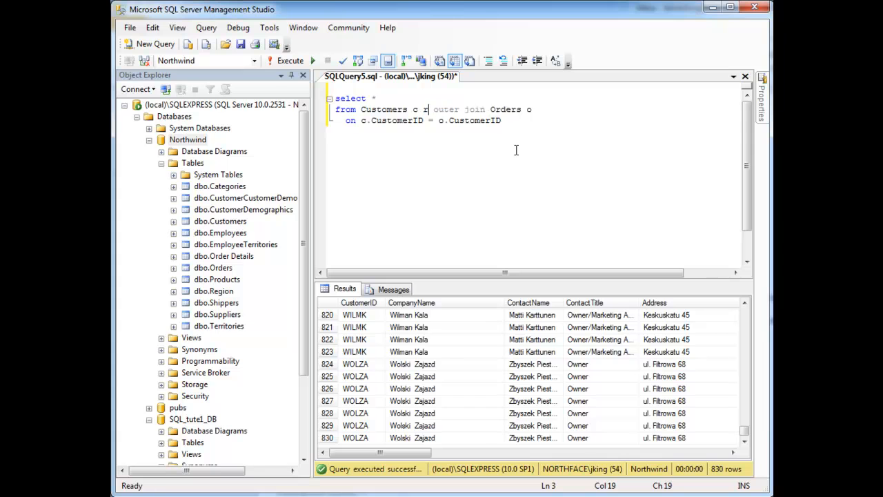
{"action": "key", "text": "Backspace"}
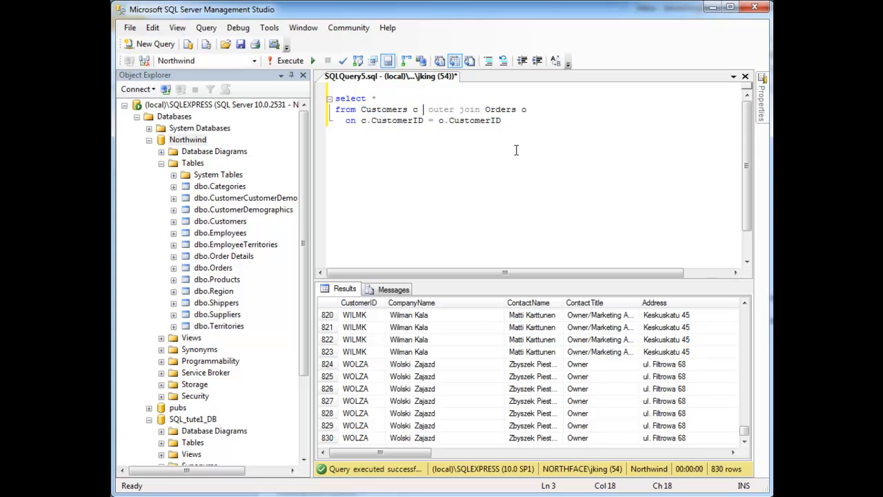
{"action": "type", "text": "left"}
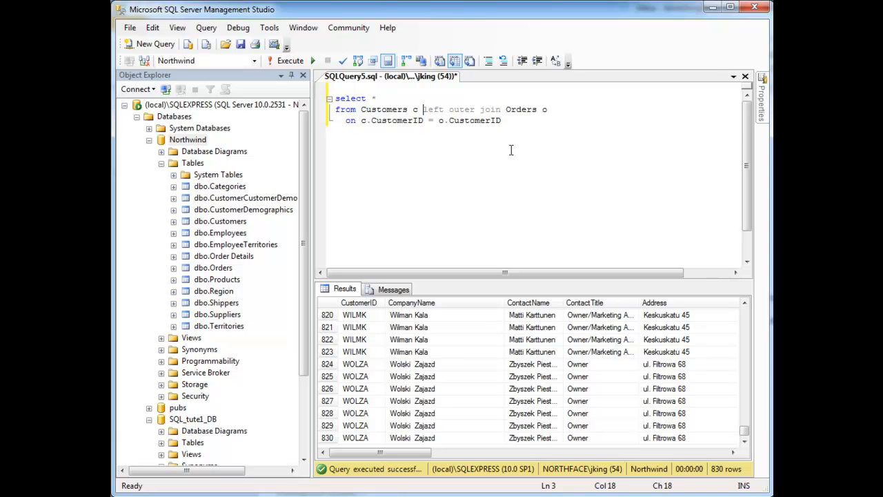
{"action": "double_click", "coordinate": [385, 109]}
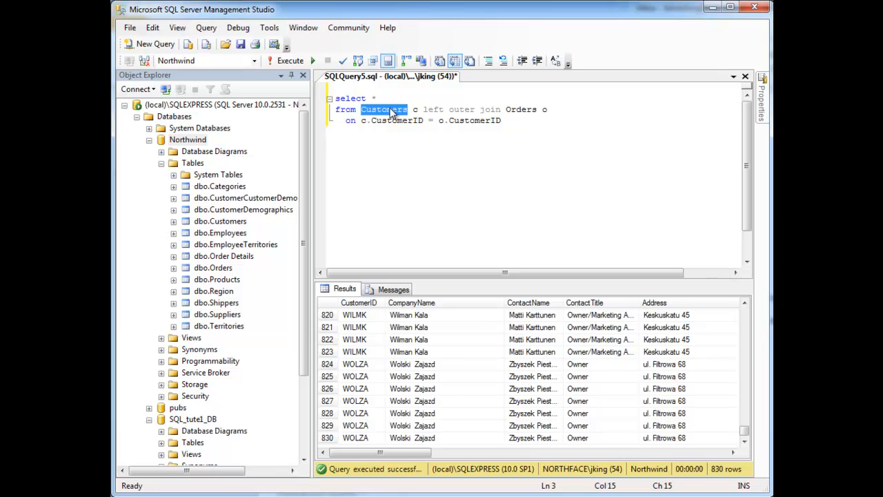
{"action": "mouse_move", "coordinate": [531, 109]}
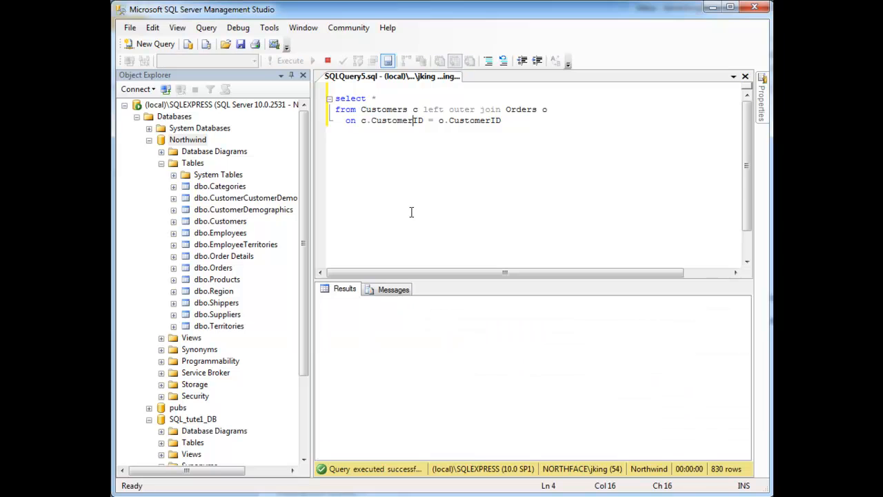
{"action": "left_click", "coordinate": [288, 60]}
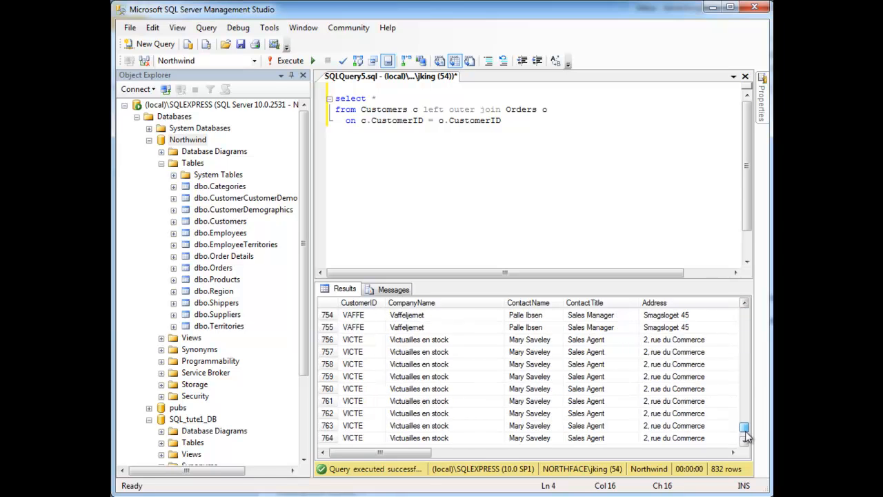
{"action": "scroll", "scroll_direction": "down", "scroll_amount": 3}
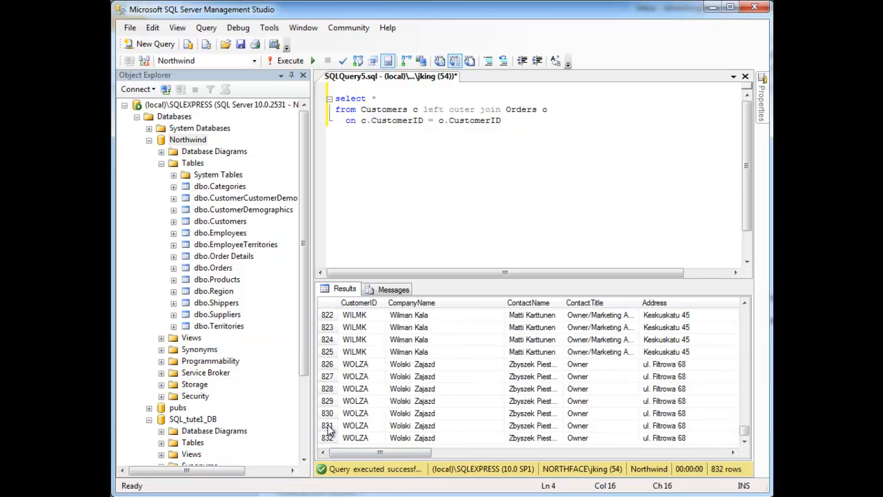
{"action": "mouse_move", "coordinate": [329, 430]}
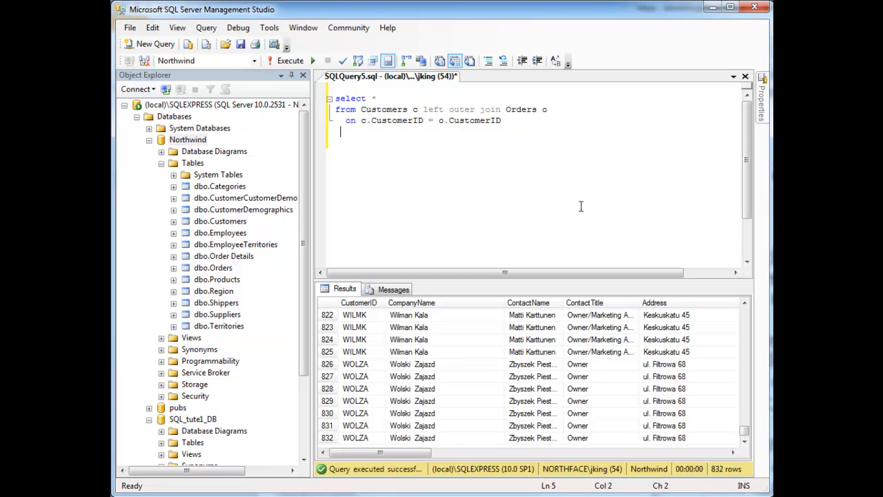
Append ORDER BY o.CustomerID and scroll across the results to the NULL order columns
{"action": "type", "text": "order"}
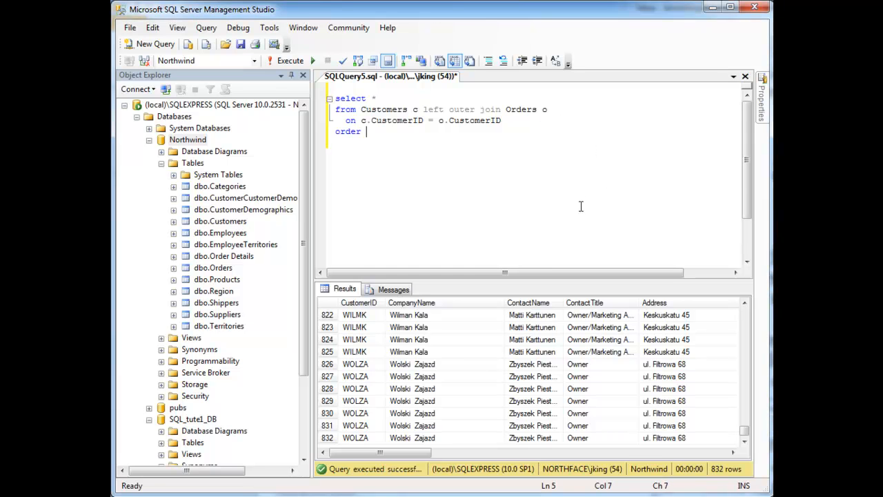
{"action": "type", "text": "by o.CustomerID"}
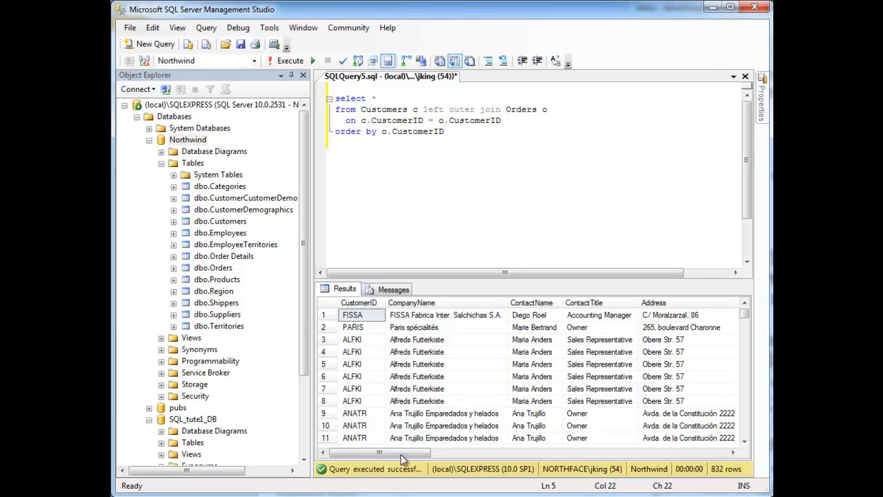
{"action": "mouse_move", "coordinate": [450, 364]}
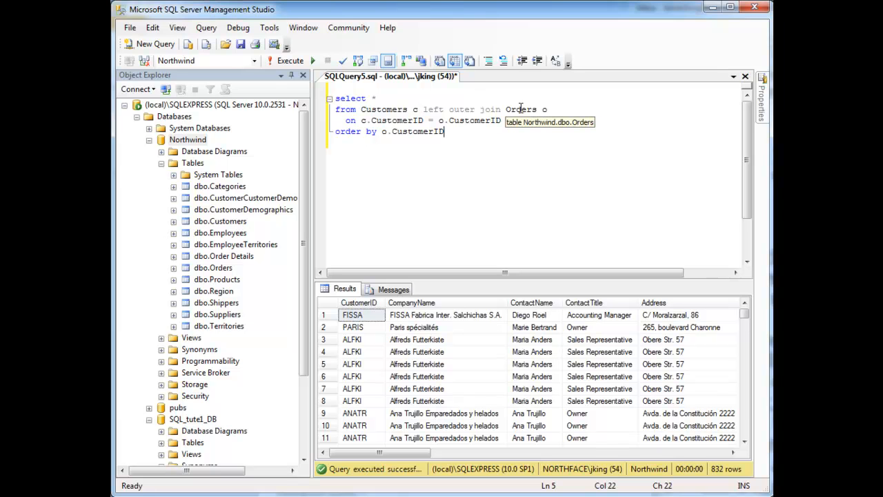
{"action": "mouse_move", "coordinate": [404, 396]}
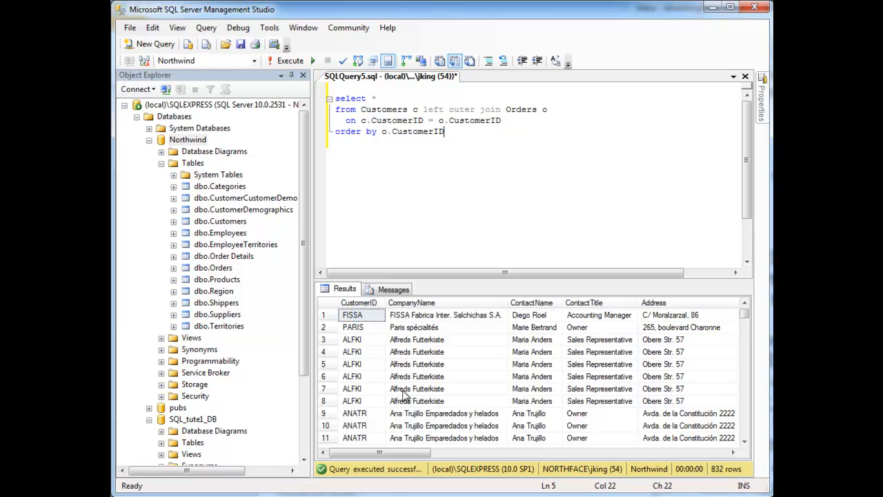
{"action": "scroll", "scroll_direction": "right", "scroll_amount": 3}
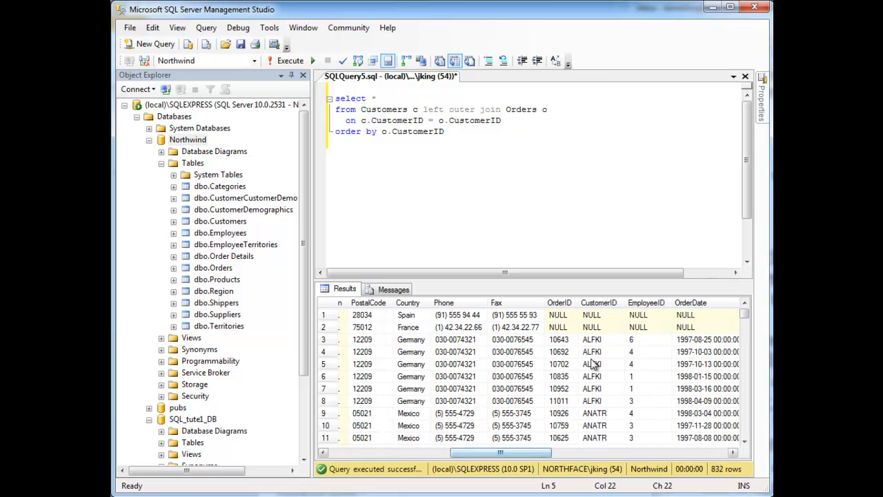
{"action": "mouse_move", "coordinate": [559, 327]}
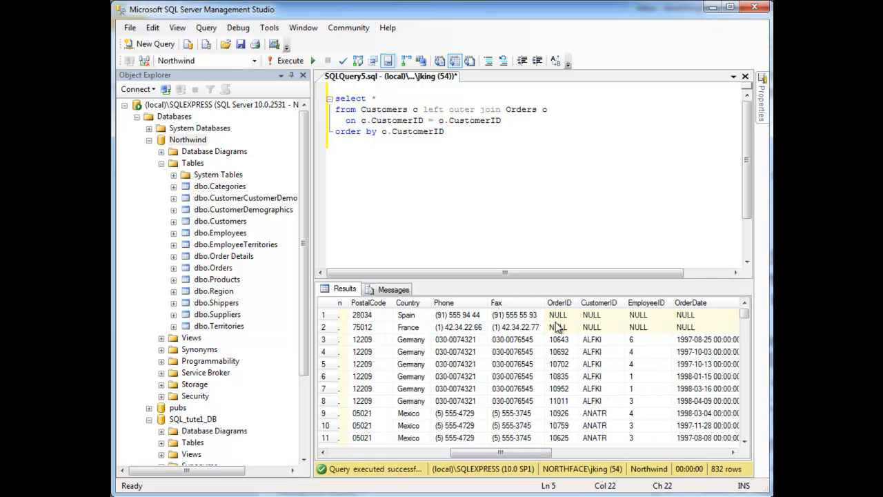
{"action": "mouse_move", "coordinate": [649, 404]}
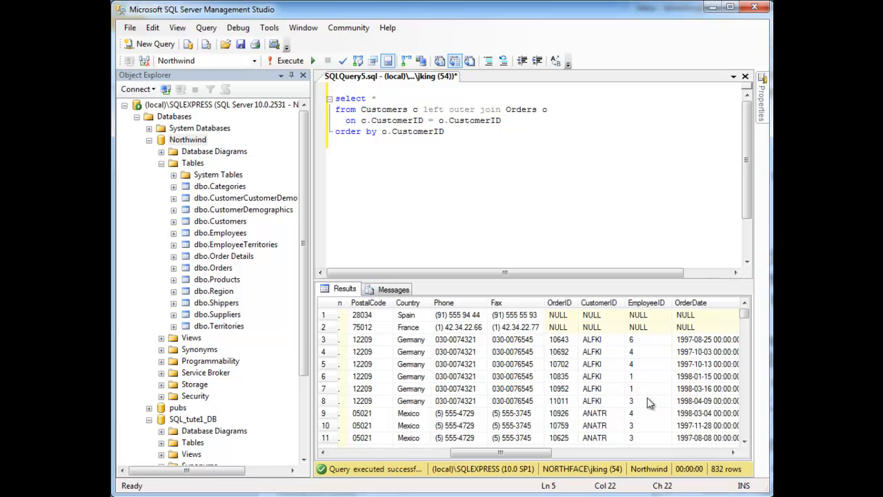
{"action": "mouse_move", "coordinate": [634, 406]}
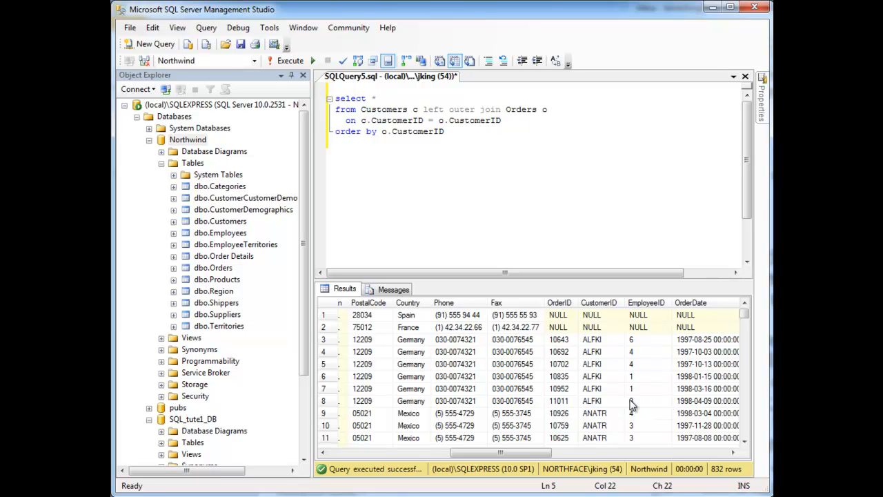
{"action": "mouse_move", "coordinate": [595, 327]}
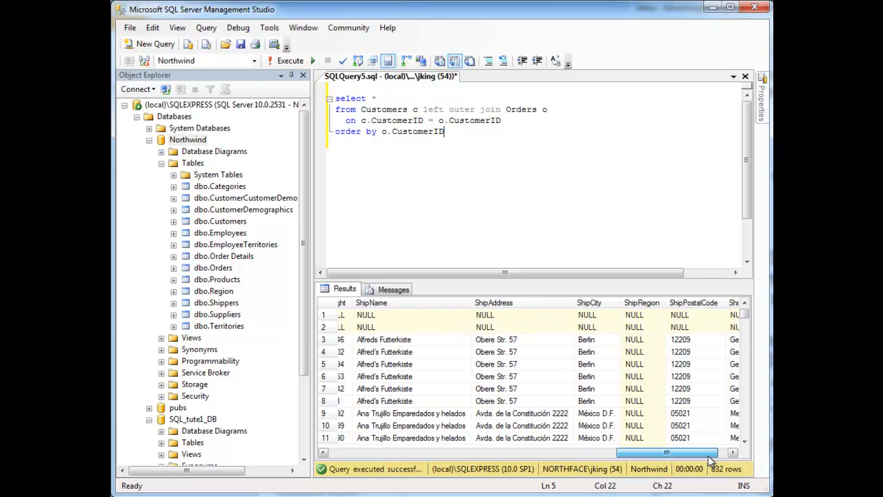
{"action": "scroll", "scroll_direction": "left", "scroll_amount": 3}
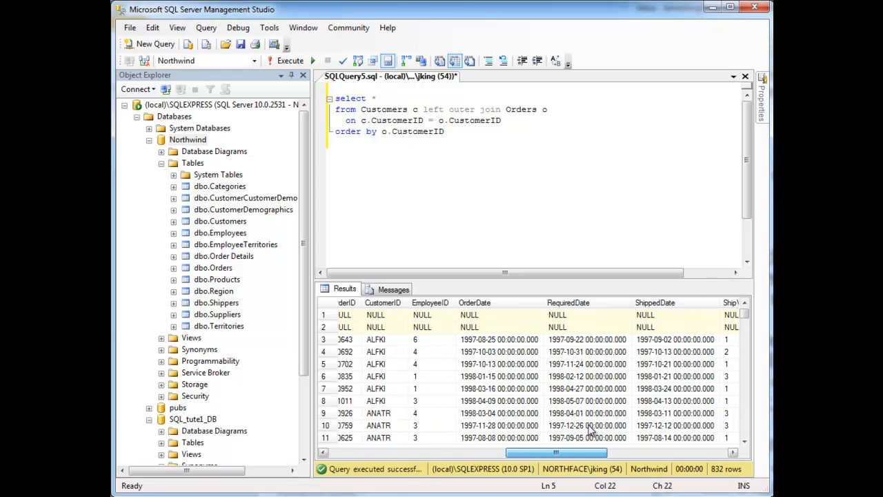
{"action": "scroll", "scroll_direction": "right", "scroll_amount": 3}
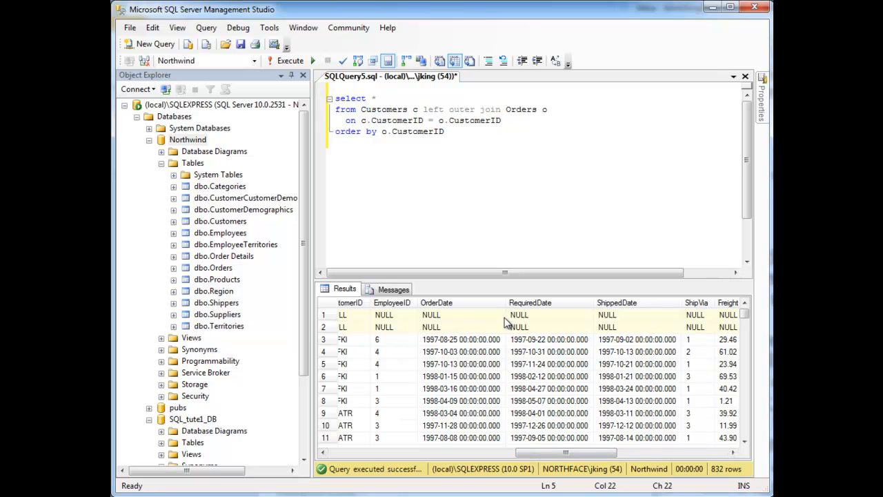
{"action": "double_click", "coordinate": [433, 109]}
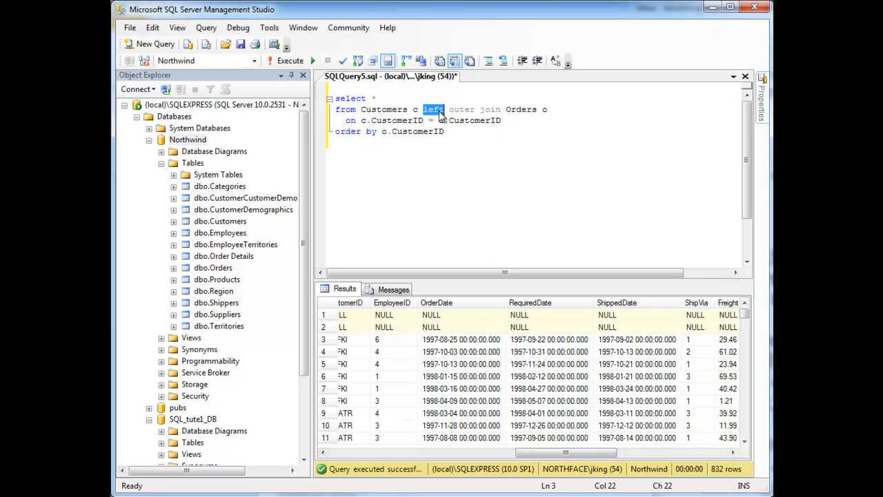
Replace 'left' with 'right' so the query reads right outer join
{"action": "type", "text": "right"}
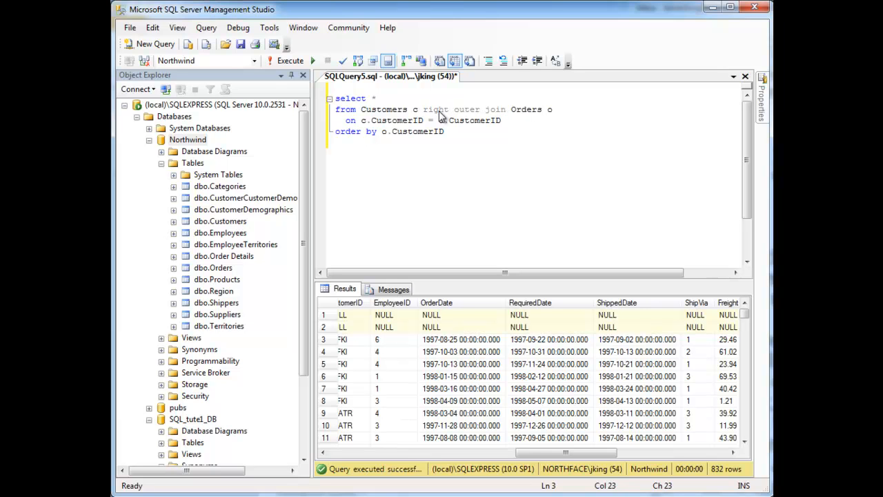
{"action": "double_click", "coordinate": [530, 109]}
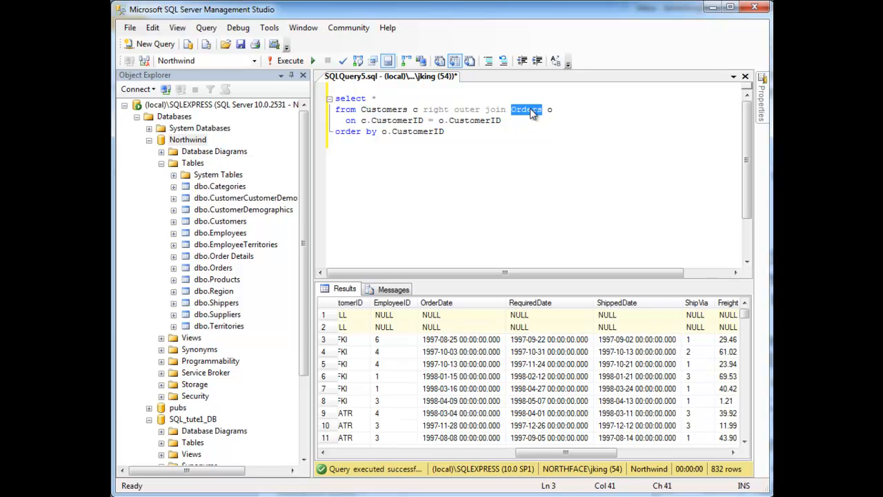
{"action": "mouse_move", "coordinate": [388, 109]}
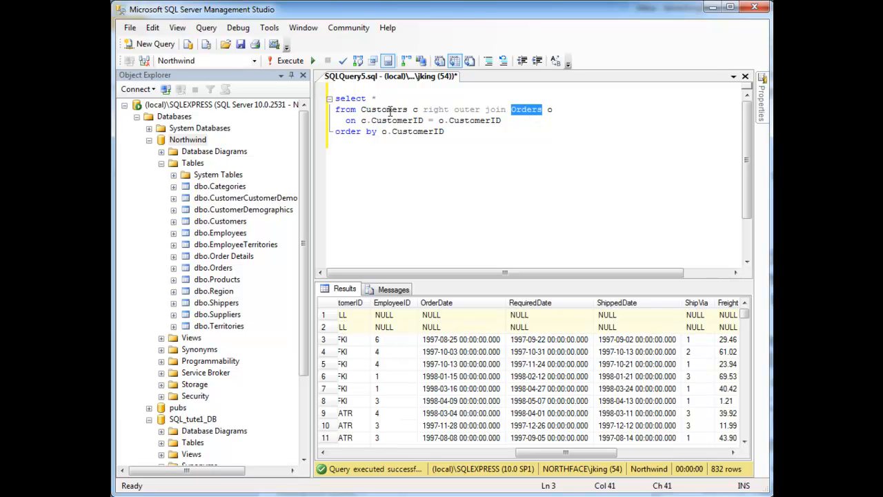
{"action": "mouse_move", "coordinate": [526, 110]}
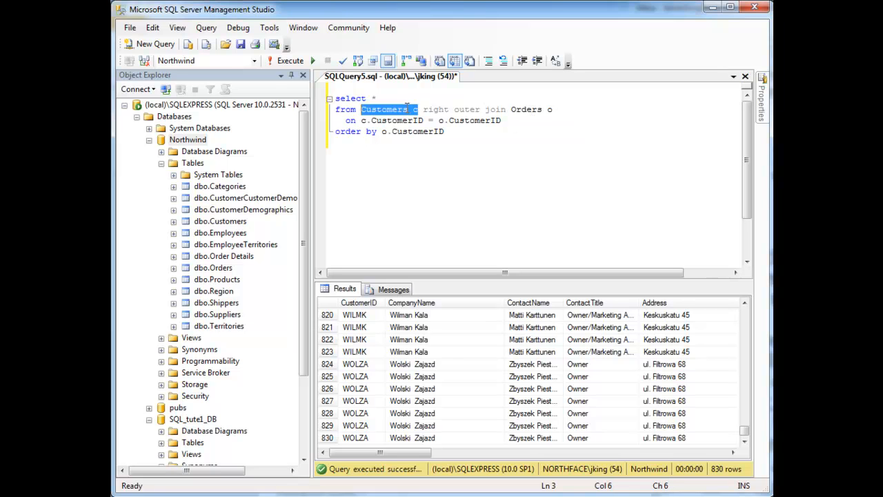
Move 'Customers c' after right outer join in place of Orders o and rerun for 832 rows
{"action": "key", "text": "Delete"}
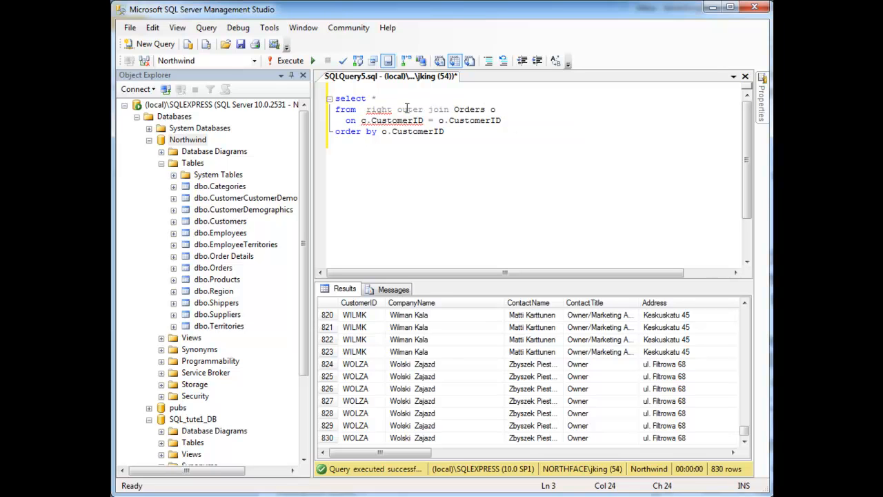
{"action": "type", "text": "Customers c"}
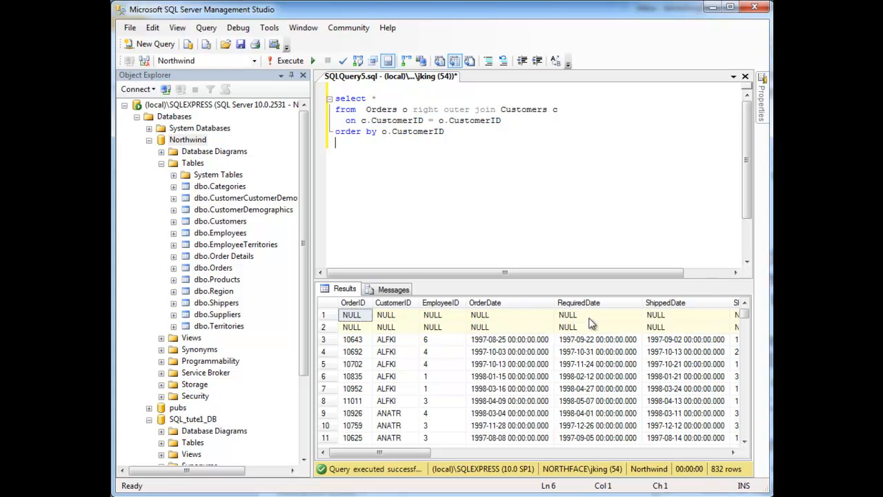
{"action": "mouse_move", "coordinate": [572, 481]}
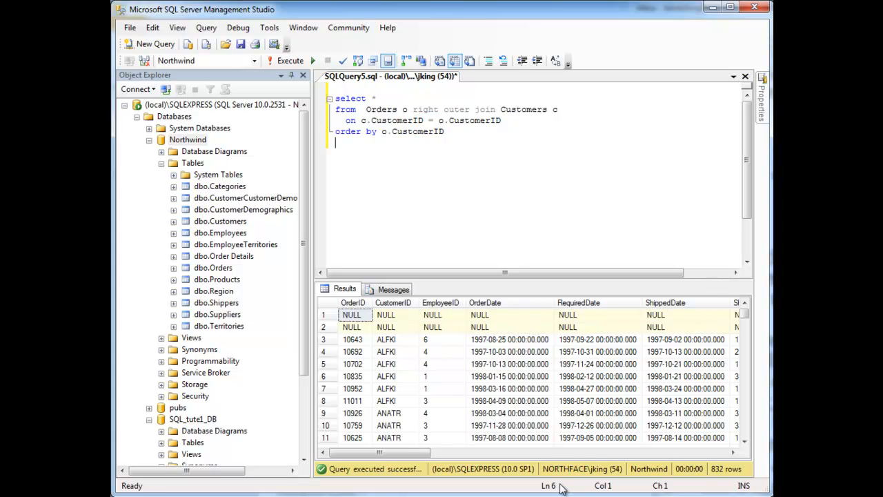
{"action": "double_click", "coordinate": [524, 109]}
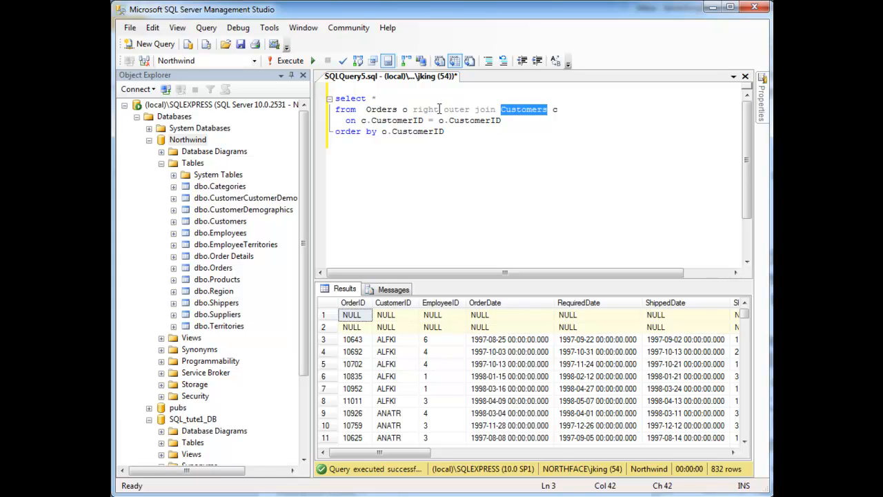
Change the join keyword to full outer join
{"action": "type", "text": "full"}
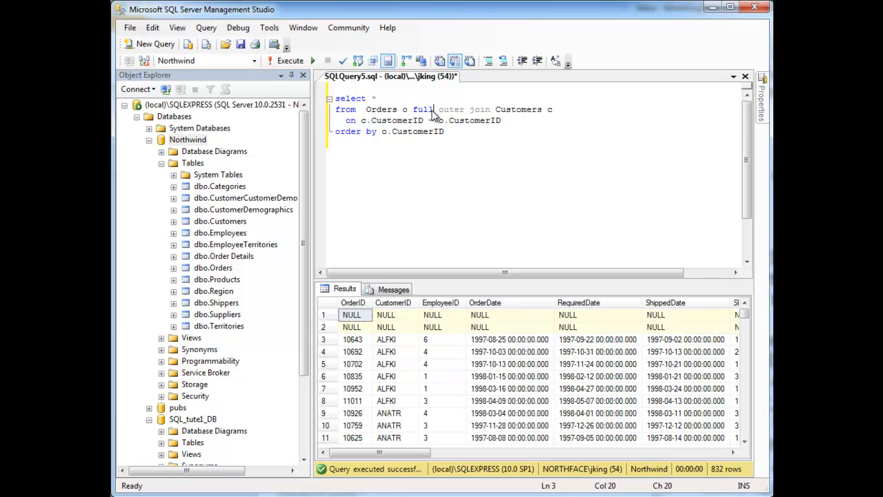
{"action": "mouse_move", "coordinate": [471, 141]}
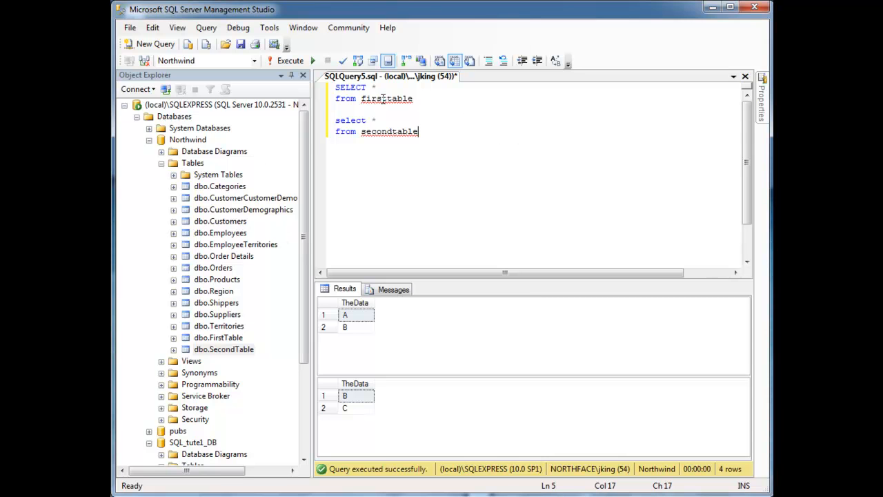
Add a comment listing the values A, B and C while extending the firsttable query
{"action": "double_click", "coordinate": [388, 131]}
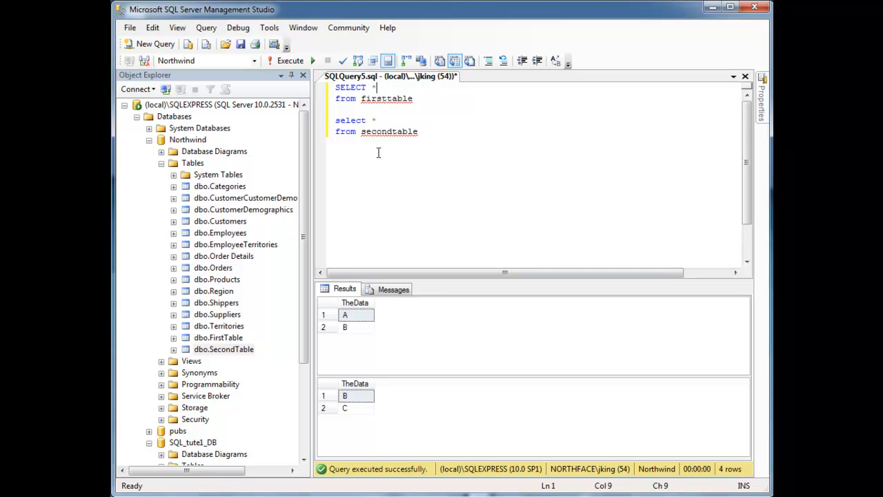
{"action": "mouse_move", "coordinate": [353, 314]}
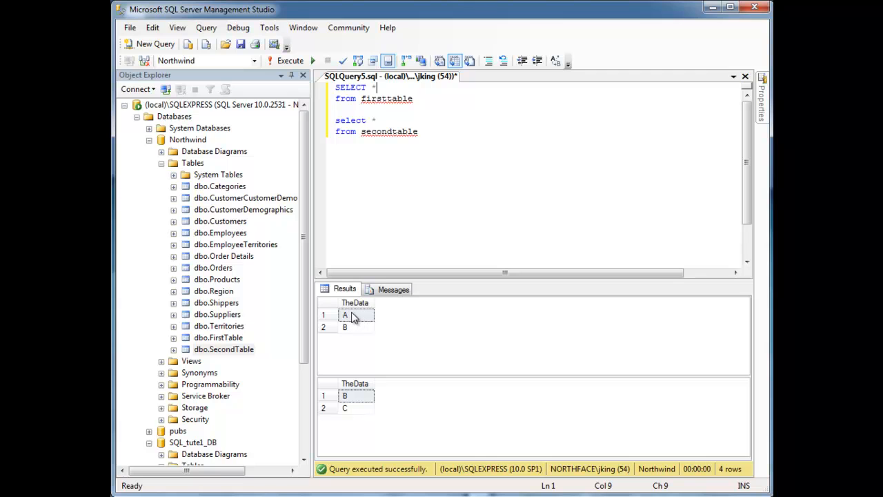
{"action": "mouse_move", "coordinate": [355, 327]}
{"action": "type", "text": "--"}
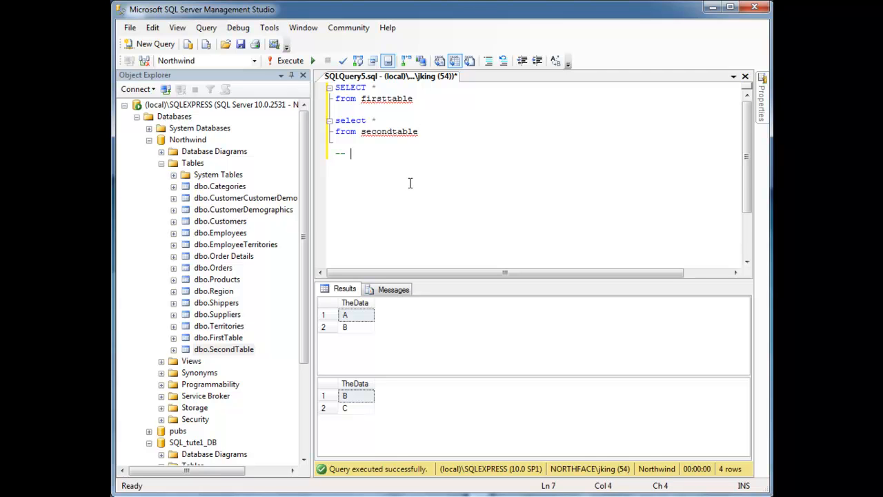
{"action": "type", "text": "A"}
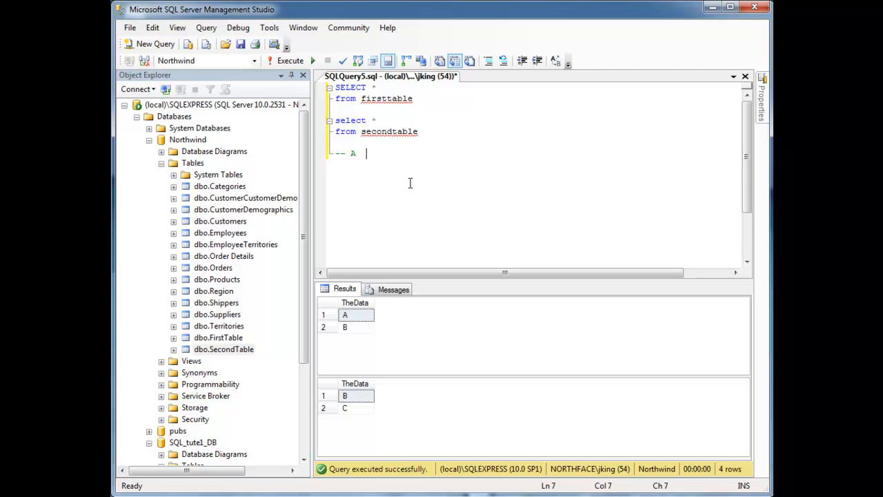
{"action": "type", "text": "B"}
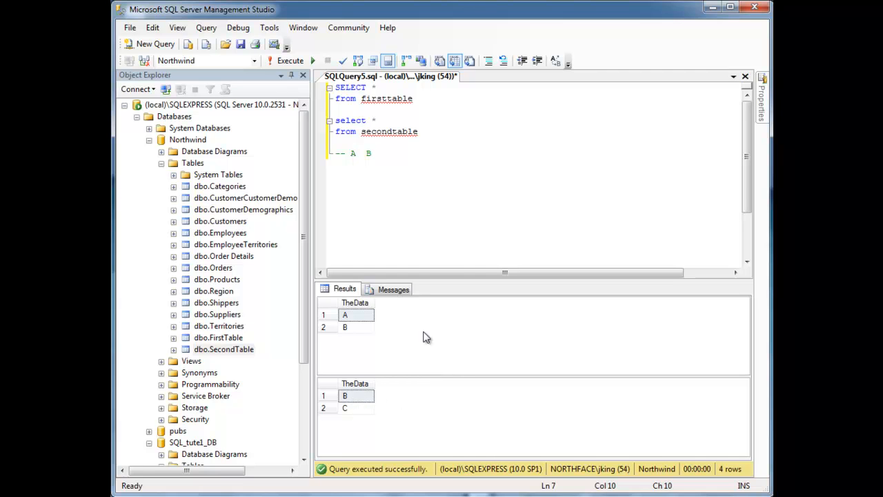
{"action": "type", "text": "C"}
{"action": "left_click", "coordinate": [537, 98]}
{"action": "type", "text": " join secondtable"}
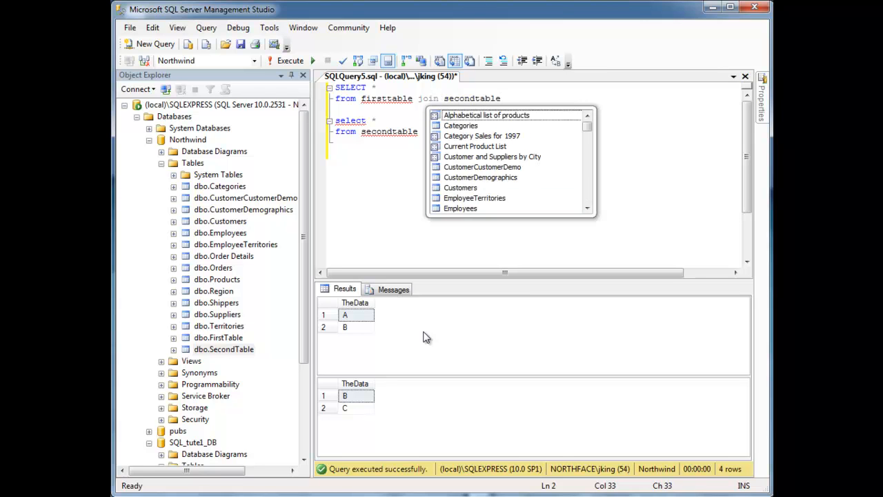
Alias the tables f and s, add ON f.thedata = s.thedata, and make it an inner join
{"action": "type", "text": "f"}
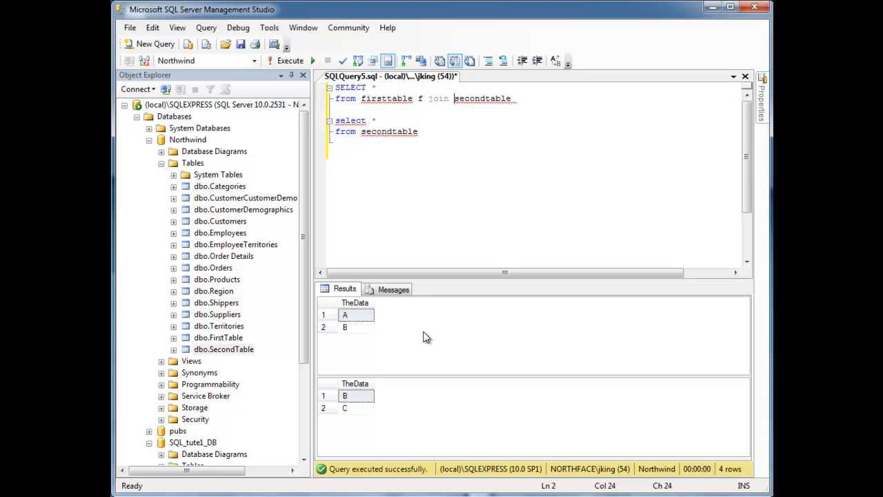
{"action": "type", "text": "s"}
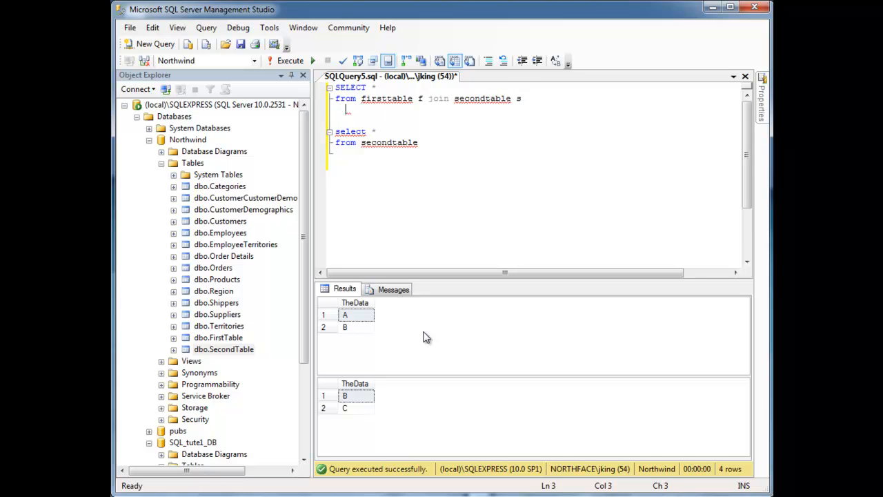
{"action": "type", "text": "on f."}
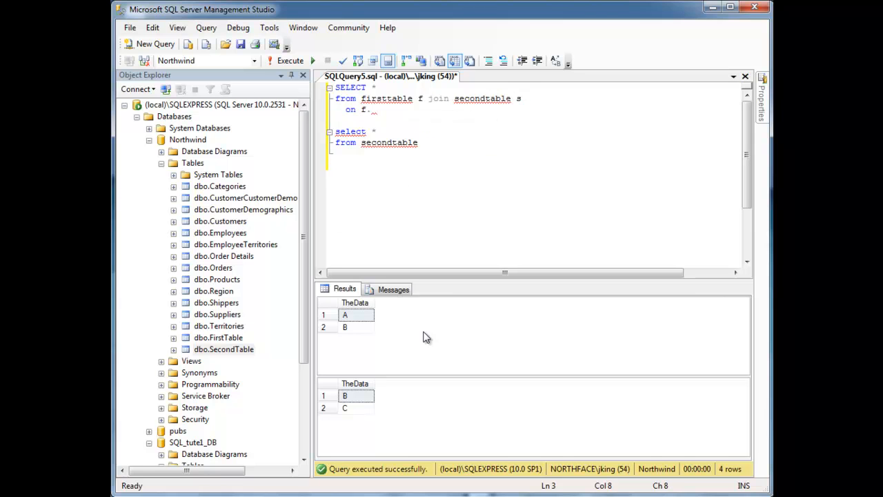
{"action": "type", "text": "thedata"}
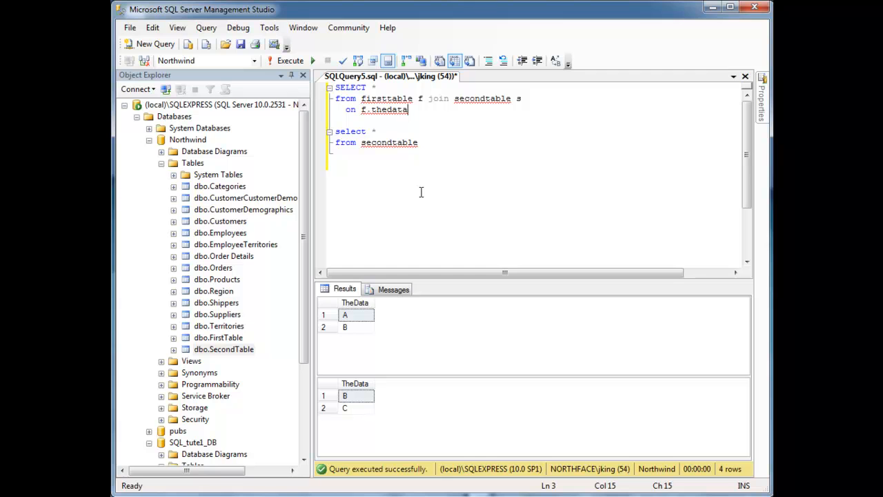
{"action": "mouse_move", "coordinate": [398, 261]}
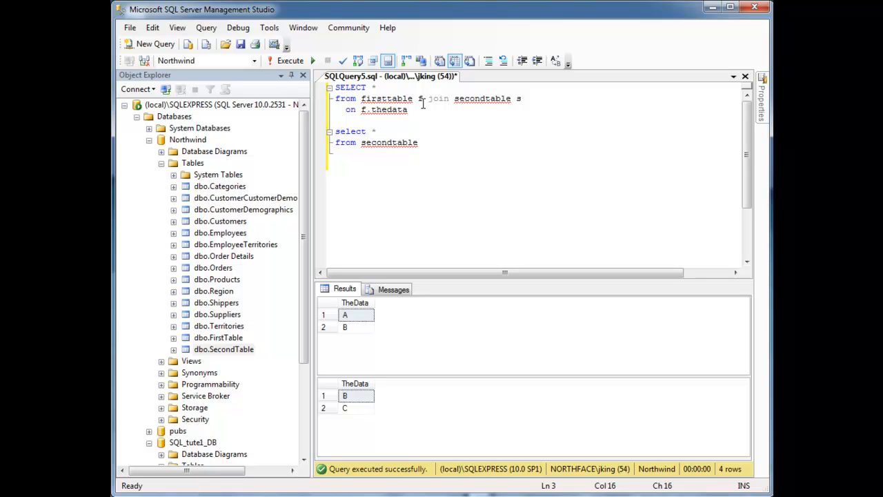
{"action": "type", "text": "= s.thedata"}
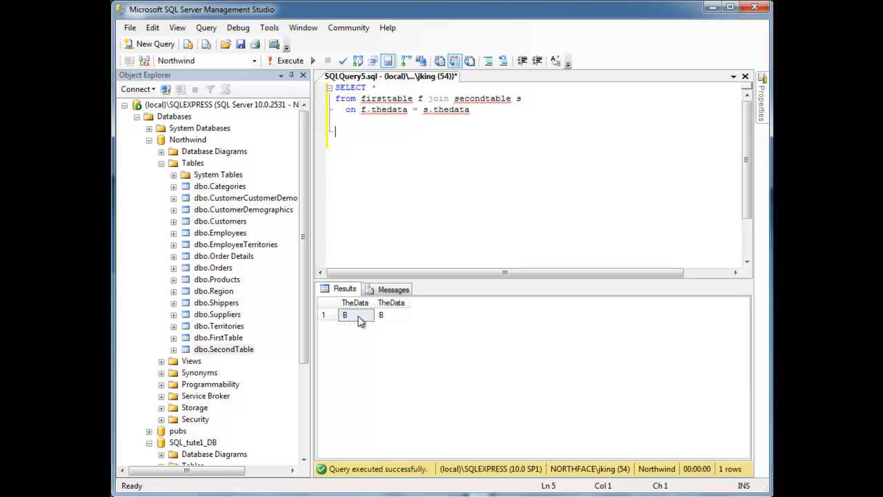
{"action": "mouse_move", "coordinate": [385, 316]}
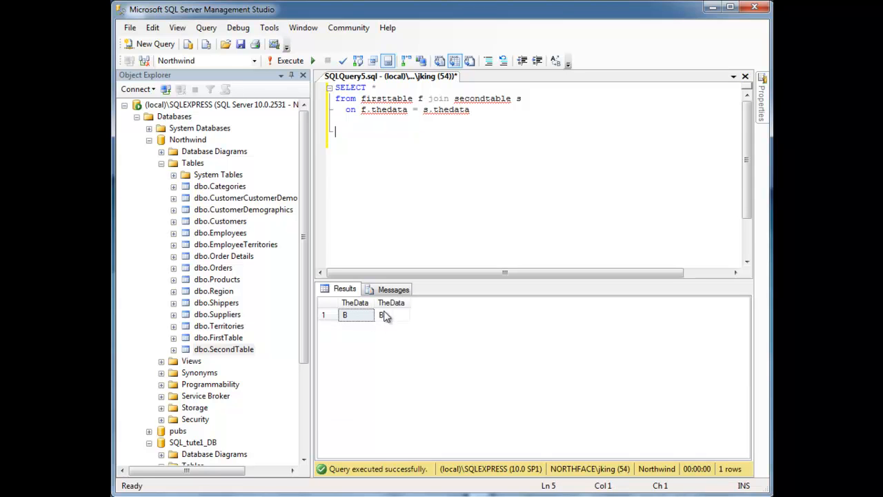
{"action": "mouse_move", "coordinate": [368, 318]}
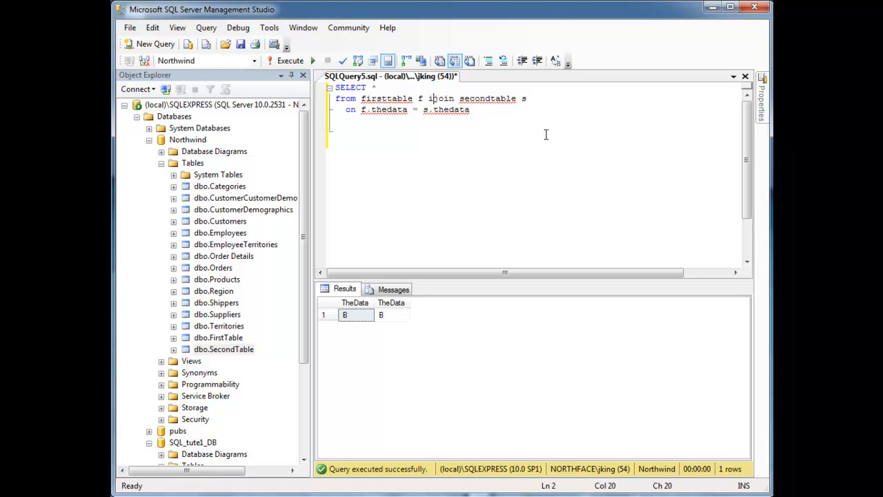
{"action": "type", "text": "inner"}
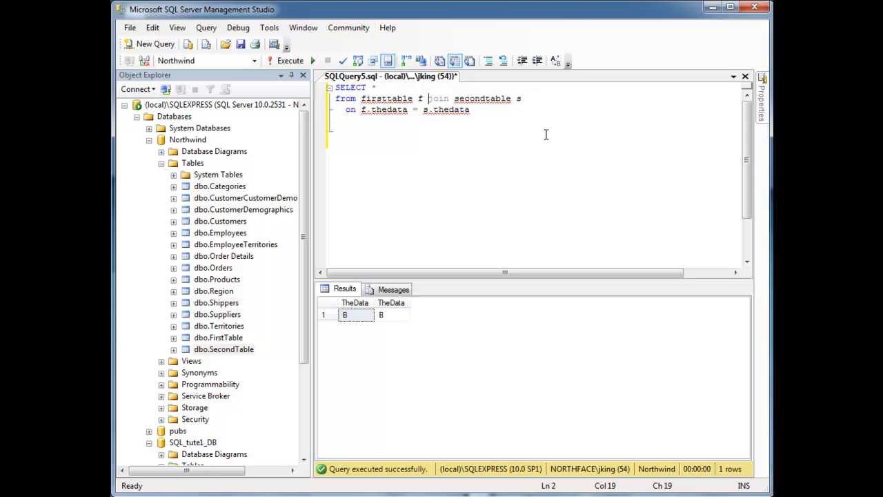
Add select * from firsttable and select * from secondtable below the join
{"action": "type", "text": "left"}
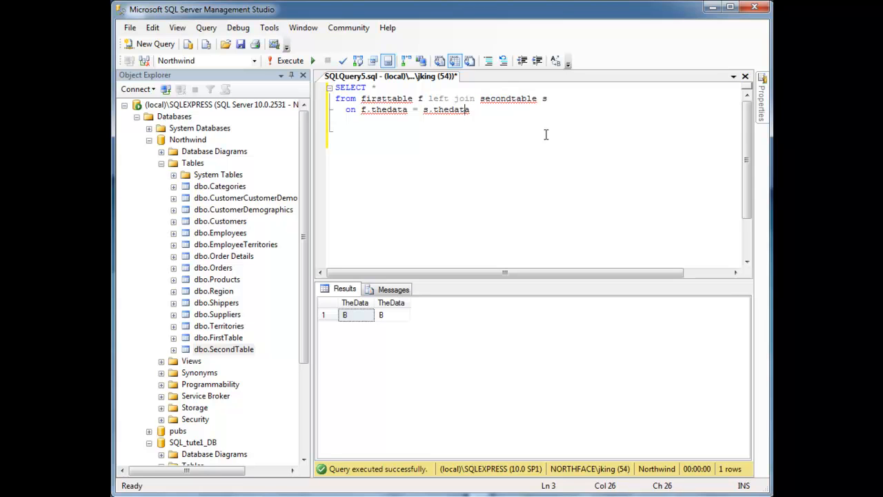
{"action": "type", "text": "select *"}
{"action": "type", "text": "from firsttable"}
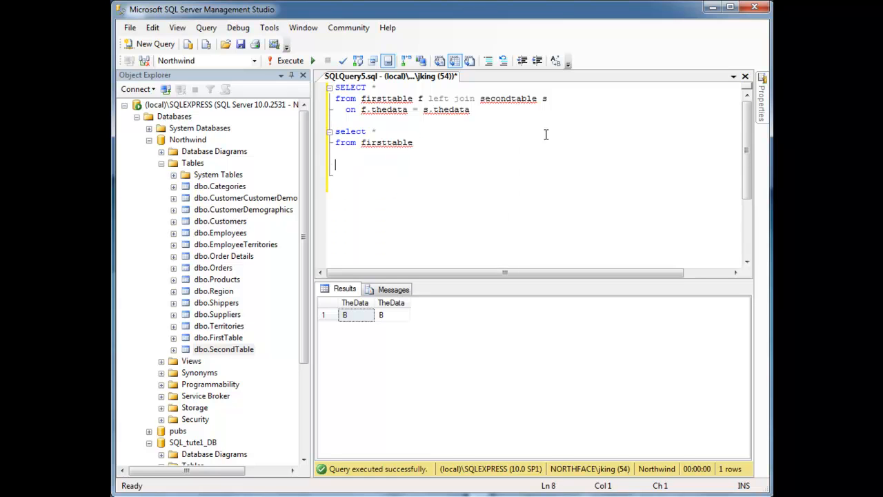
{"action": "type", "text": "select *"}
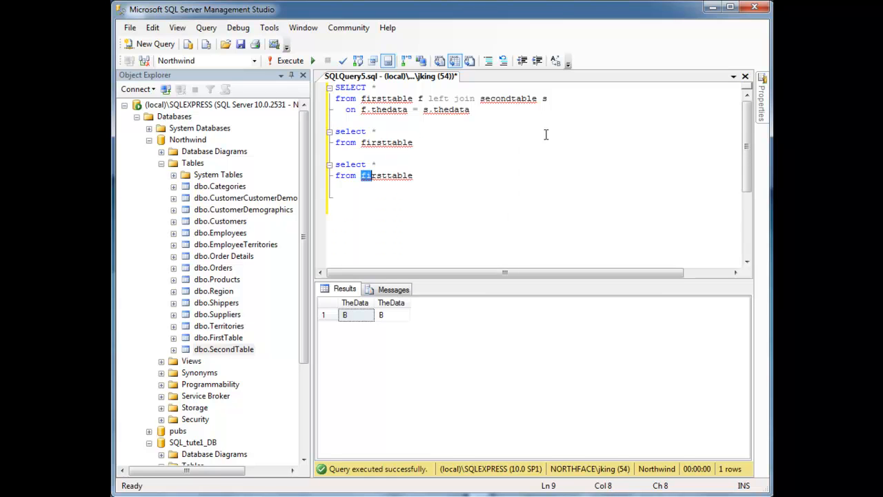
{"action": "type", "text": "secondtable"}
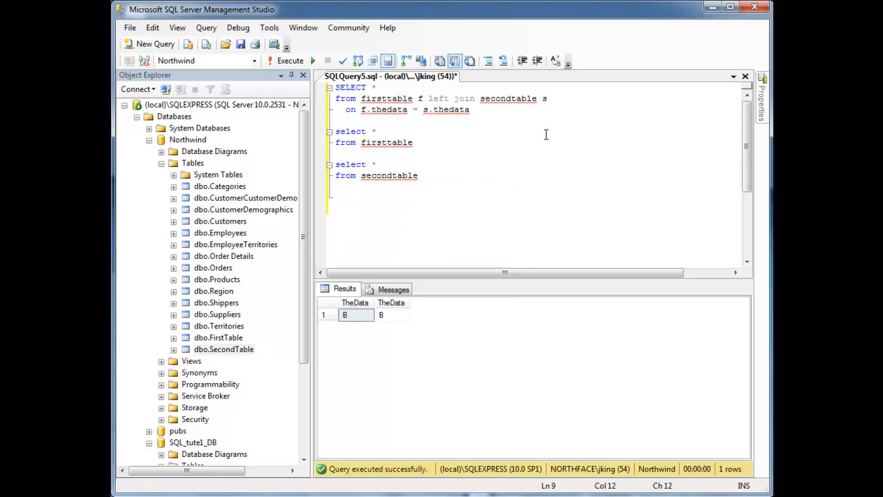
{"action": "left_click_drag", "start_coordinate": [335, 131], "coordinate": [333, 186]}
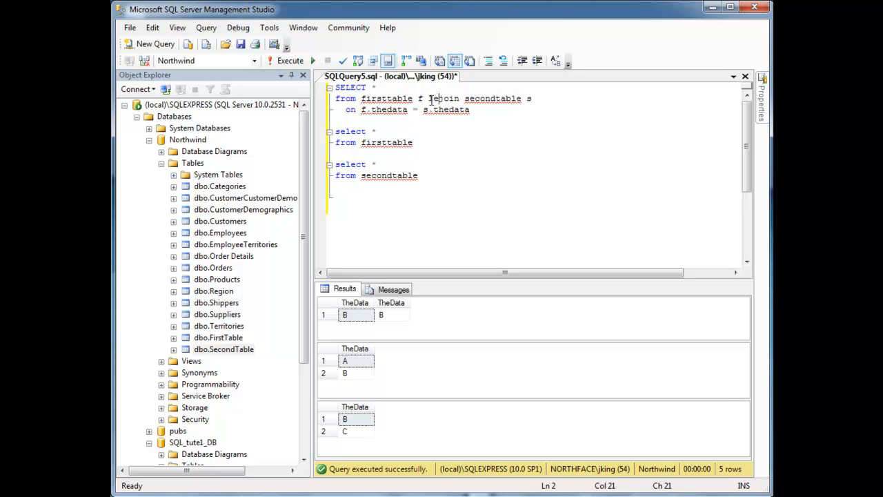
Insert 'left' before join, then point out firsttable, thedata and secondtable in the query
{"action": "type", "text": "left"}
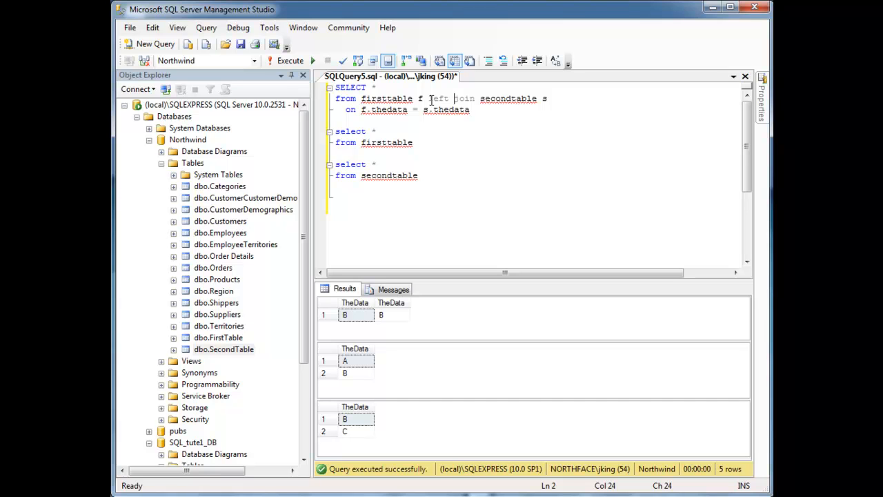
{"action": "double_click", "coordinate": [387, 98]}
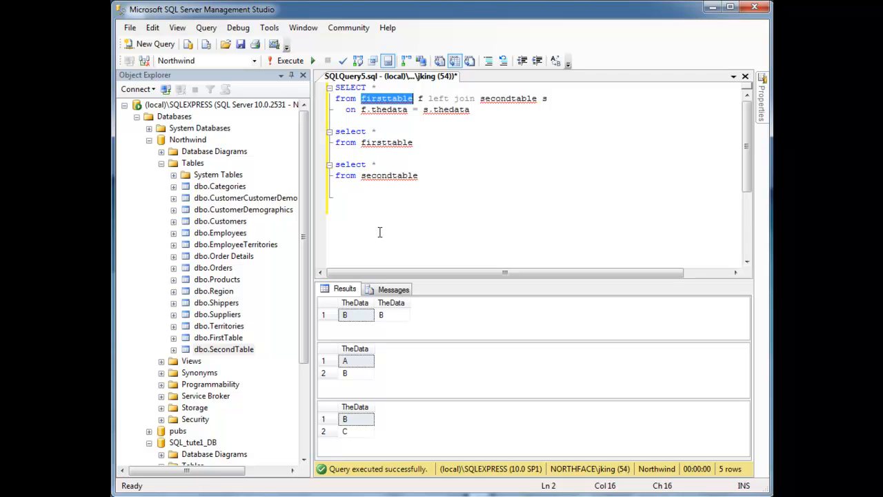
{"action": "mouse_move", "coordinate": [349, 372]}
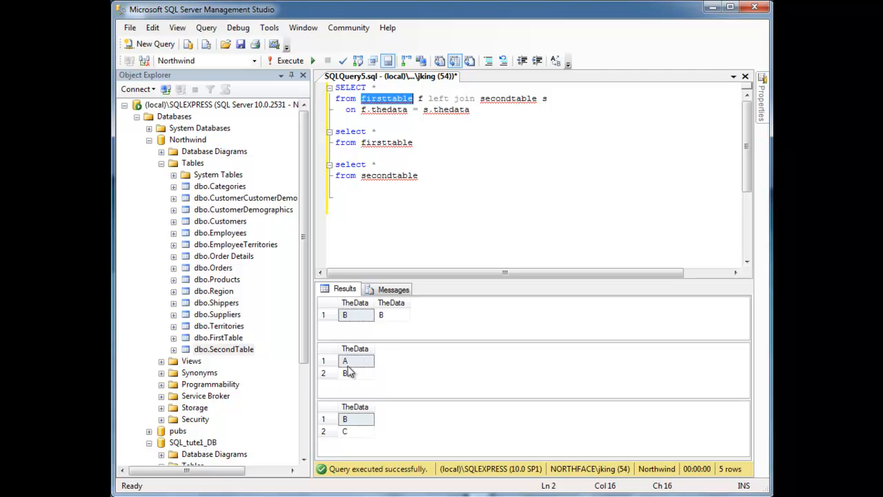
{"action": "mouse_move", "coordinate": [356, 418]}
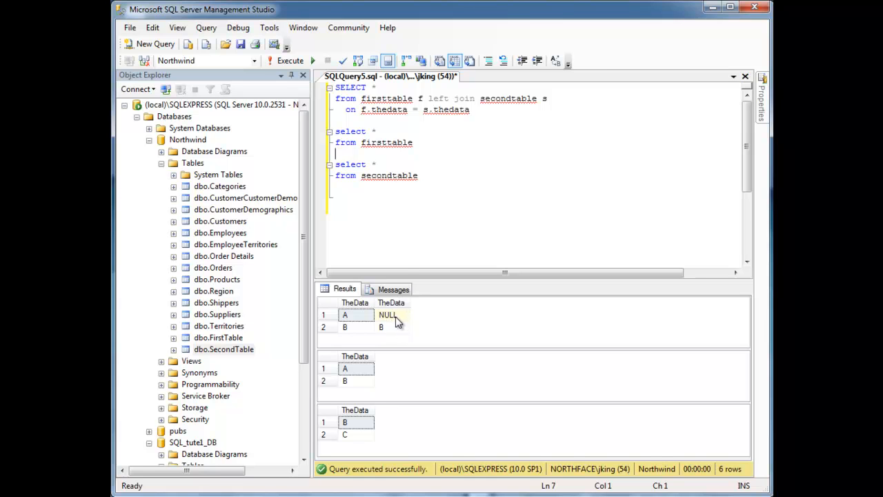
{"action": "double_click", "coordinate": [449, 109]}
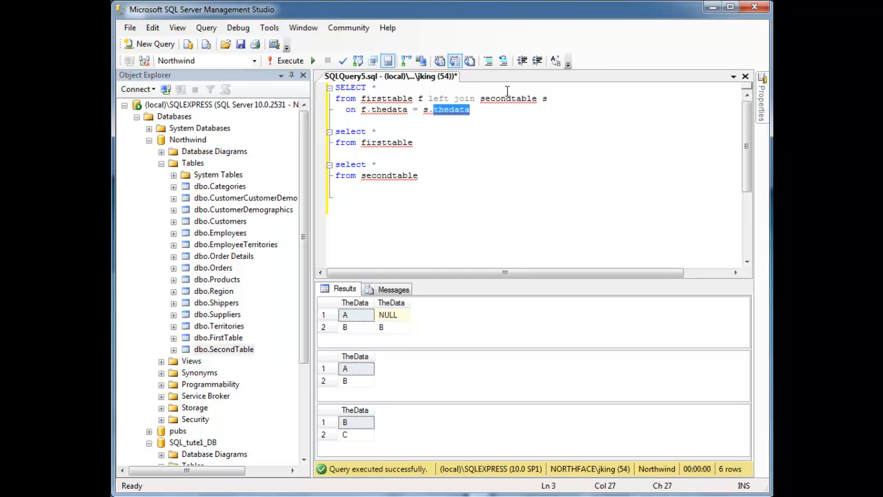
{"action": "double_click", "coordinate": [509, 98]}
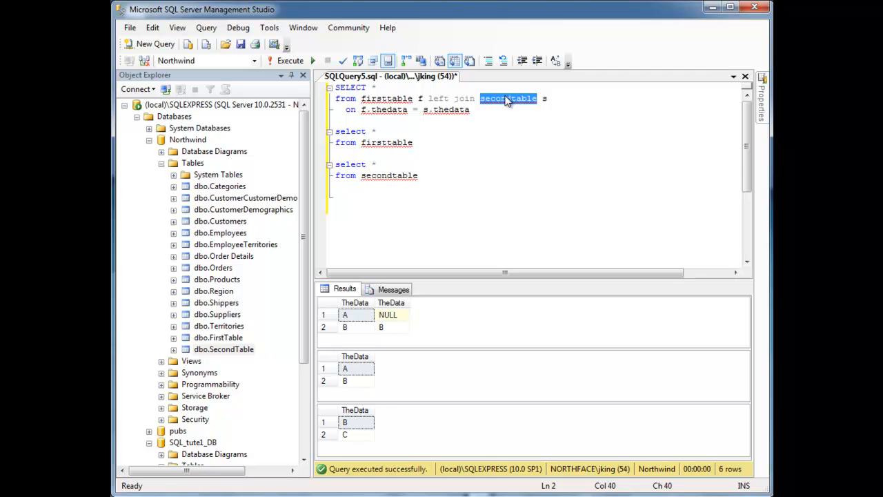
{"action": "mouse_move", "coordinate": [390, 319]}
{"action": "type", "text": "righ"}
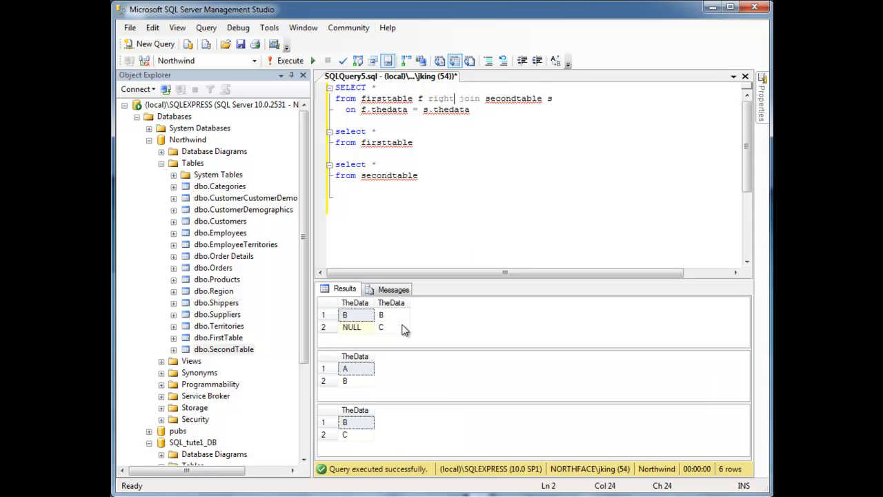
{"action": "mouse_move", "coordinate": [388, 333]}
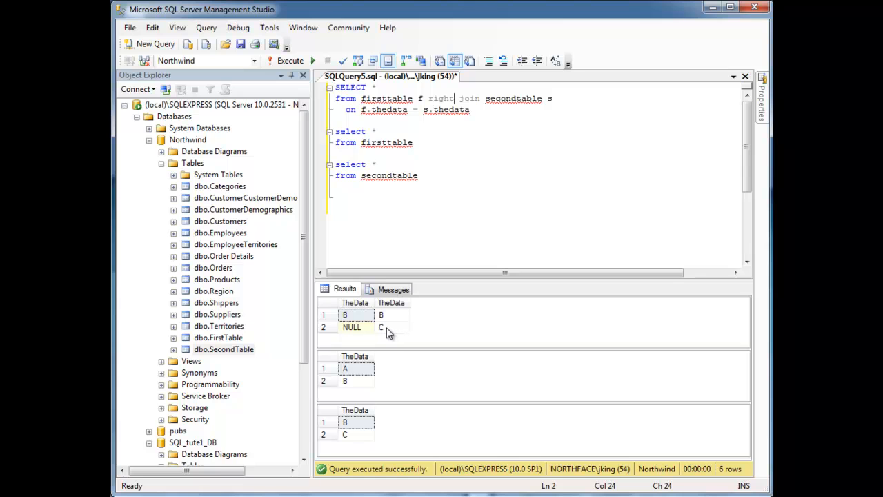
Select the join keyword to change the query to a right join returning B/B and NULL/C
{"action": "double_click", "coordinate": [386, 98]}
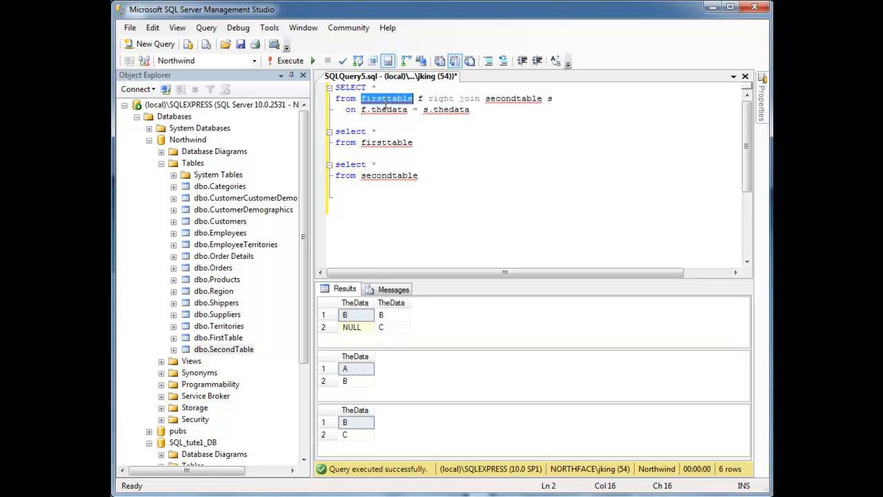
{"action": "mouse_move", "coordinate": [357, 334]}
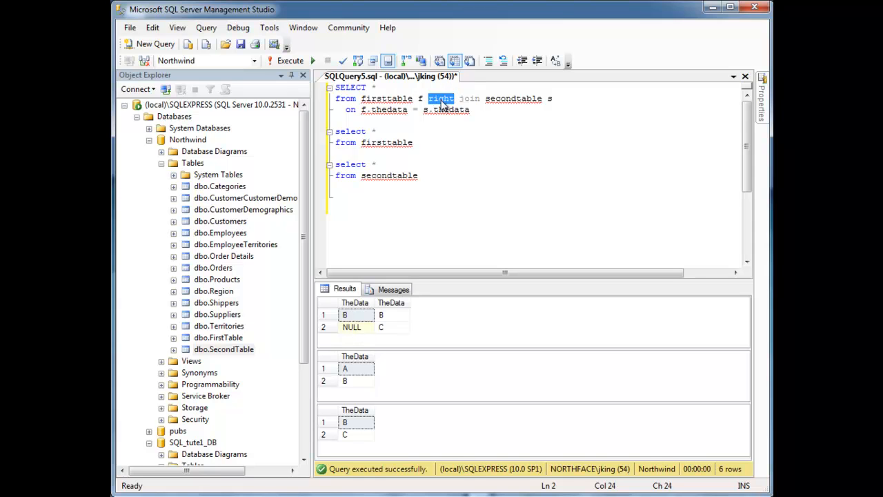
Type 'full' over 'right' to run a full join returning A/NULL, B/B, NULL/C
{"action": "type", "text": "full"}
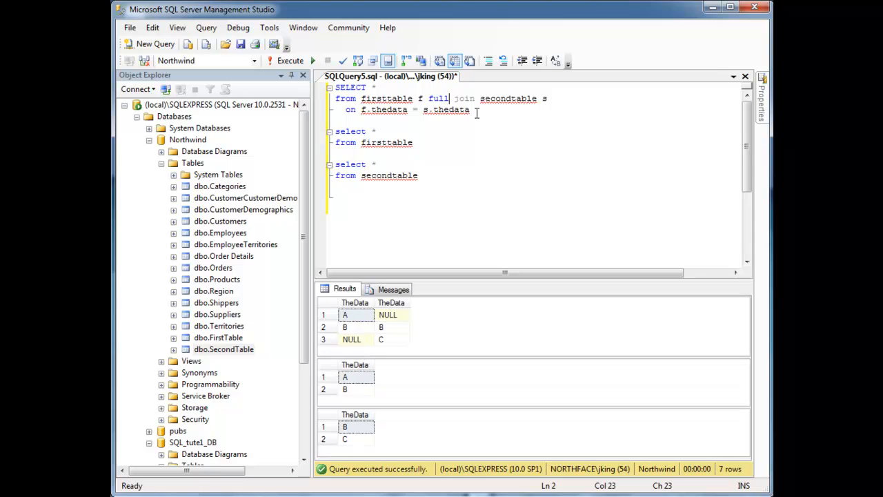
{"action": "mouse_move", "coordinate": [481, 136]}
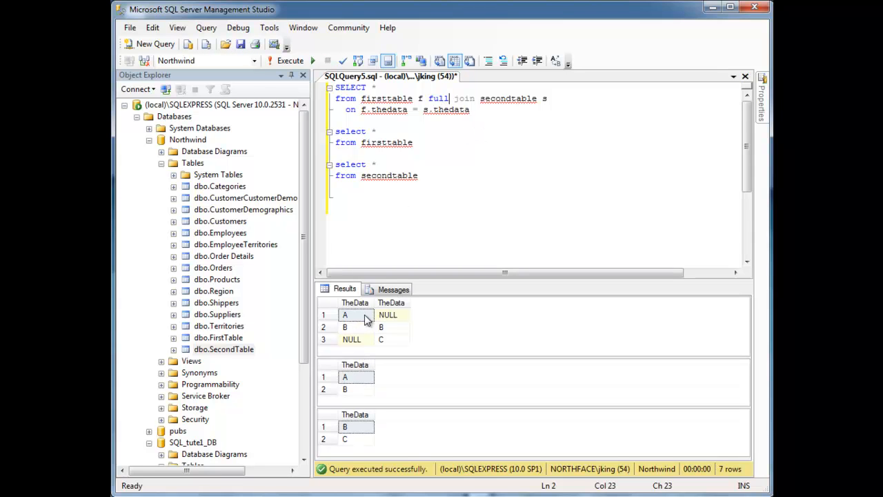
{"action": "mouse_move", "coordinate": [356, 316]}
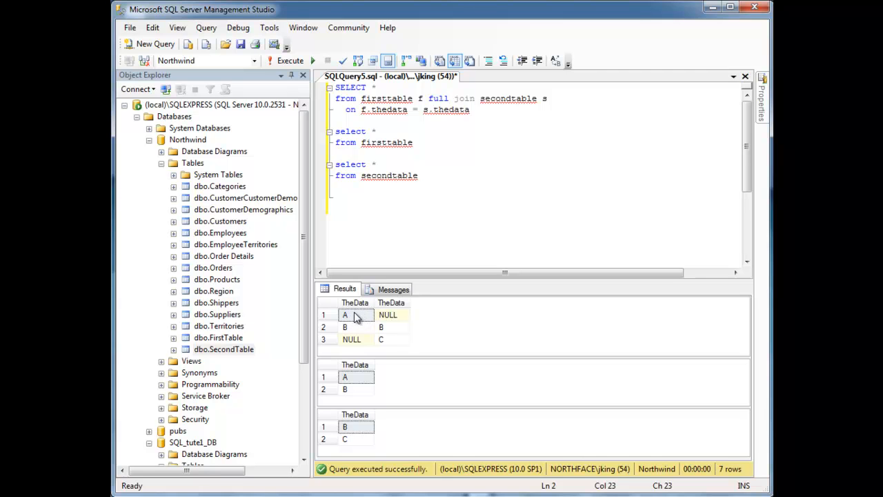
{"action": "mouse_move", "coordinate": [392, 345]}
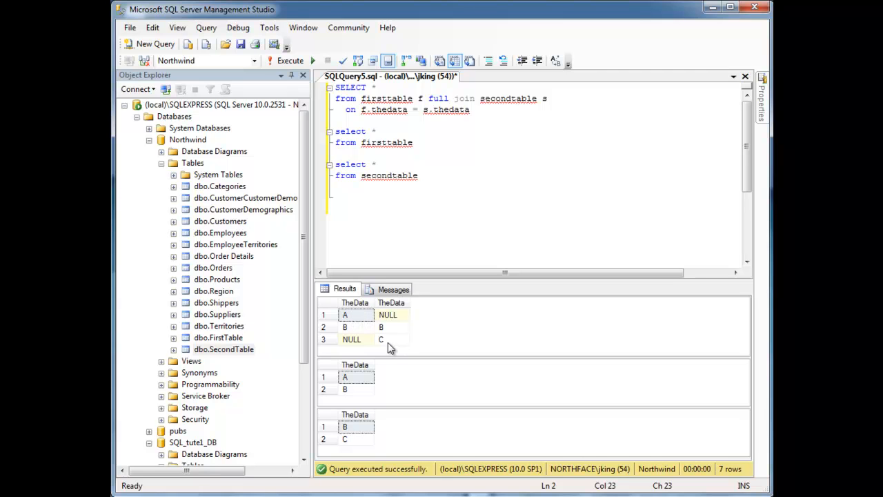
{"action": "mouse_move", "coordinate": [398, 341]}
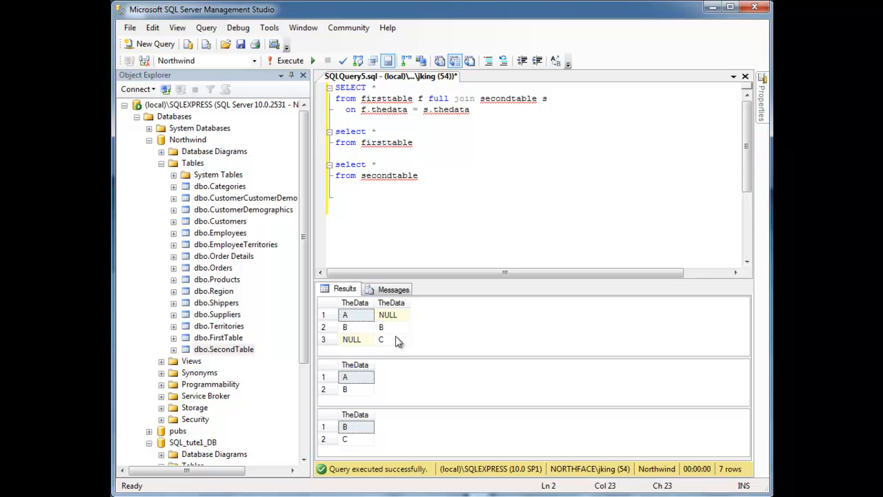